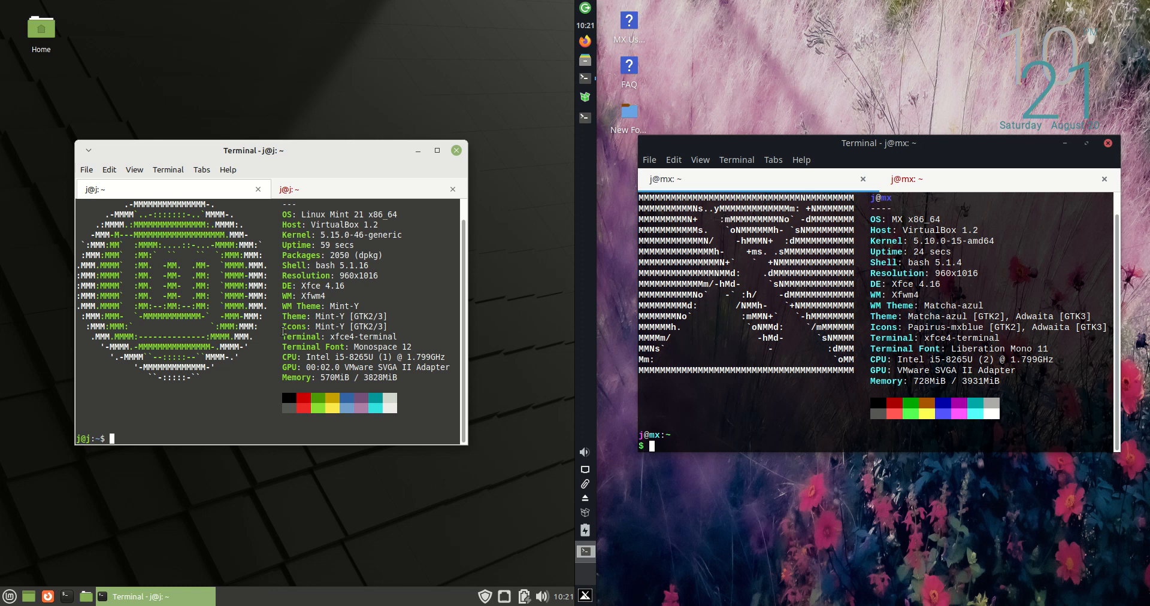
{"action": "mouse_move", "coordinate": [503, 317]}
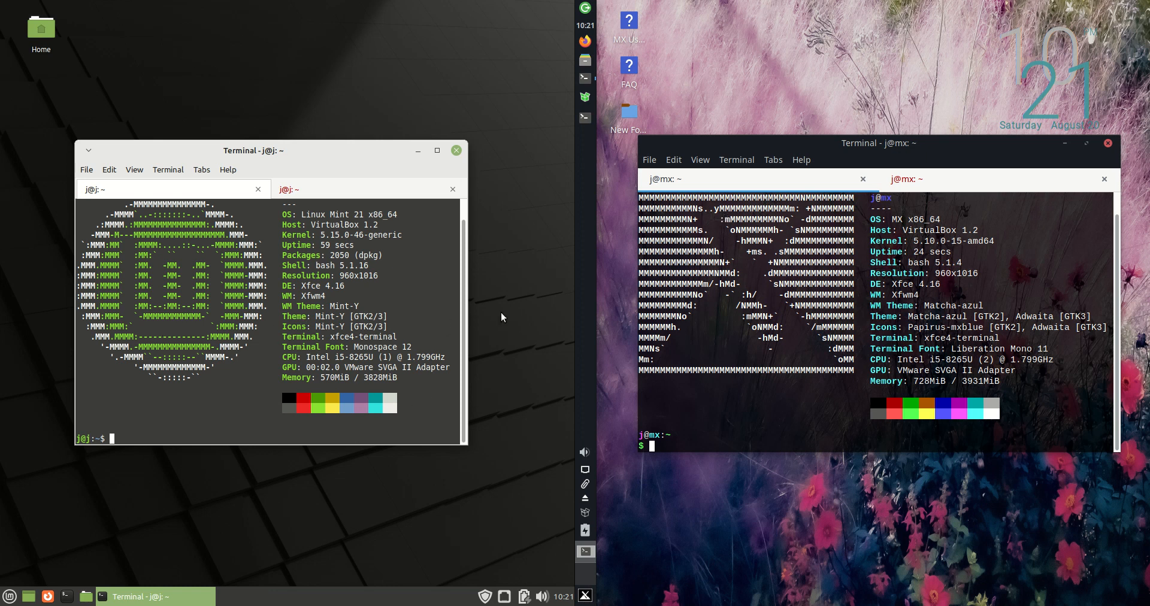
{"action": "mouse_move", "coordinate": [314, 156]}
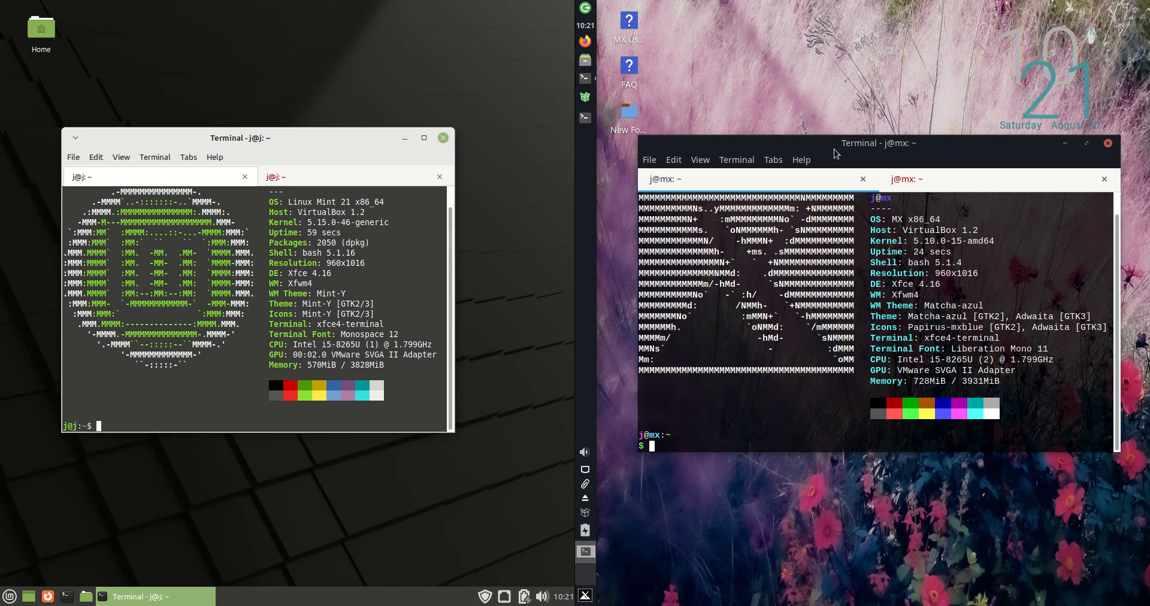
{"action": "mouse_move", "coordinate": [857, 147]}
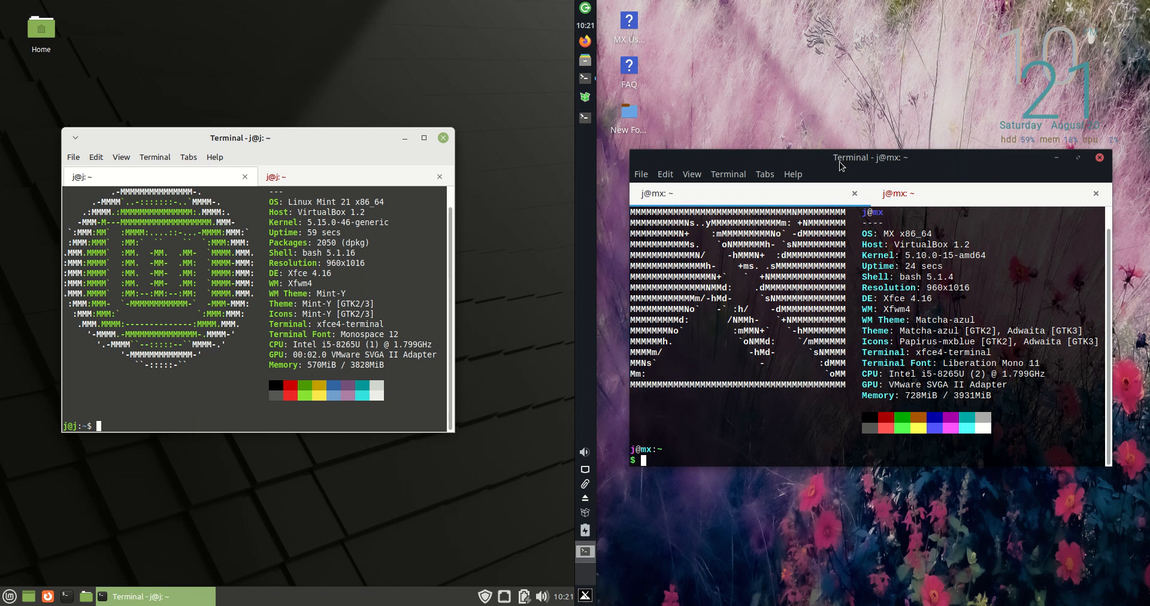
{"action": "mouse_move", "coordinate": [887, 140]}
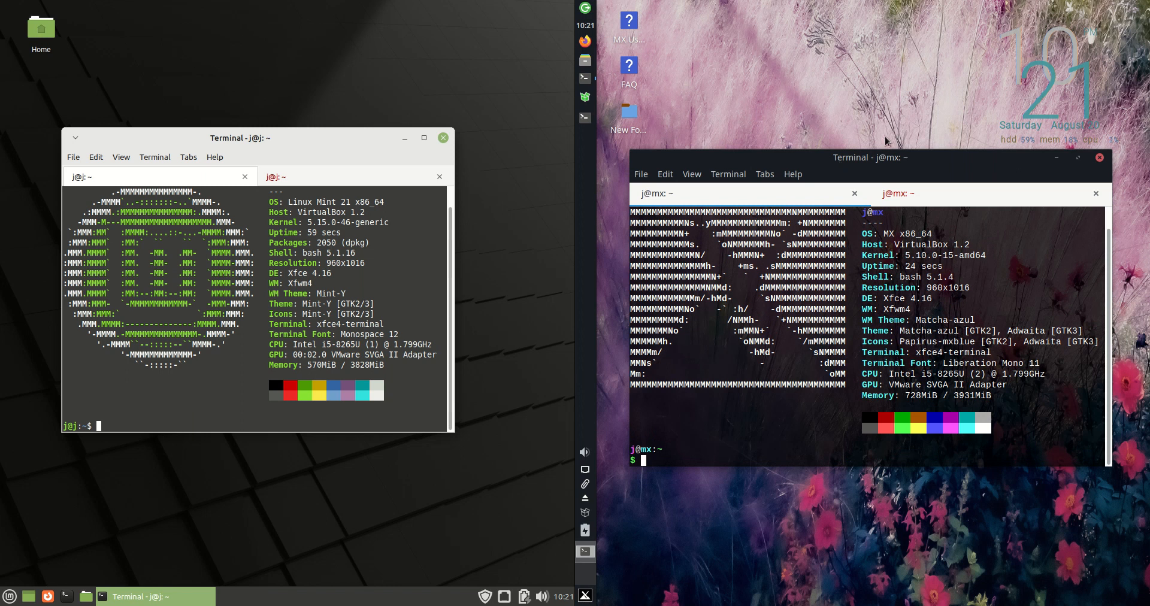
{"action": "mouse_move", "coordinate": [251, 168]}
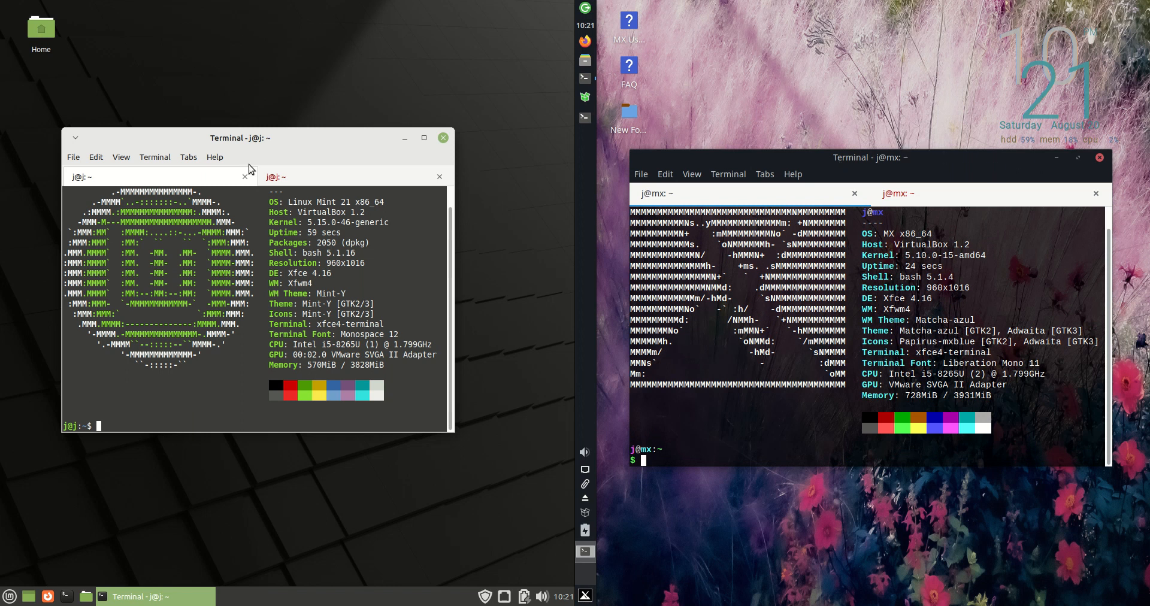
Shift the Linux Mint system-info terminal window slightly to the right
{"action": "left_click_drag", "start_coordinate": [239, 137], "coordinate": [253, 150]}
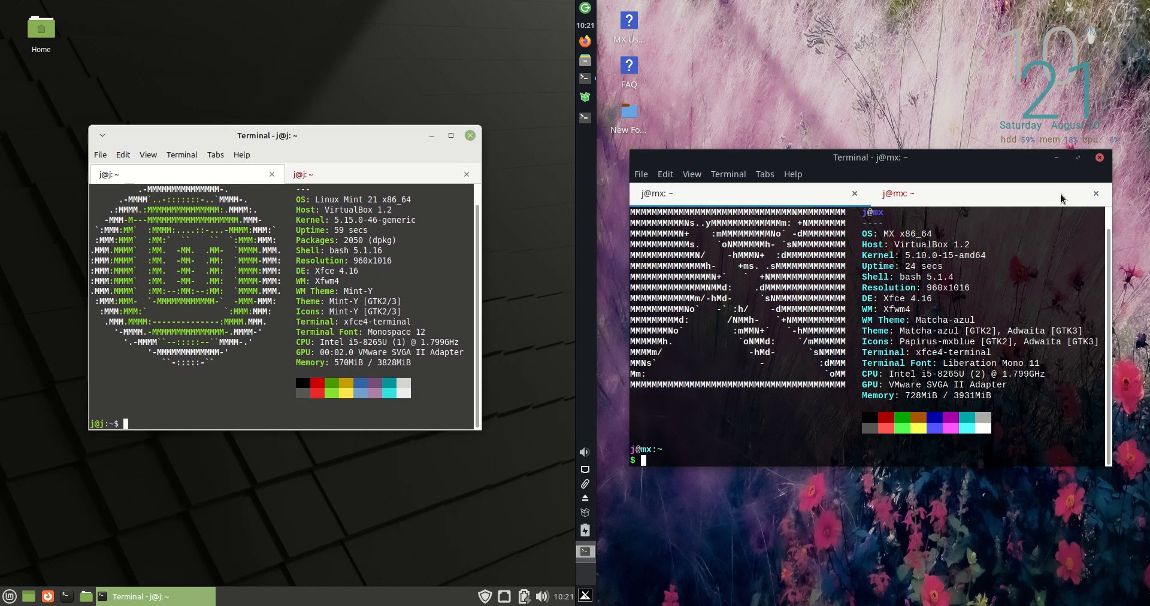
{"action": "mouse_move", "coordinate": [851, 157]}
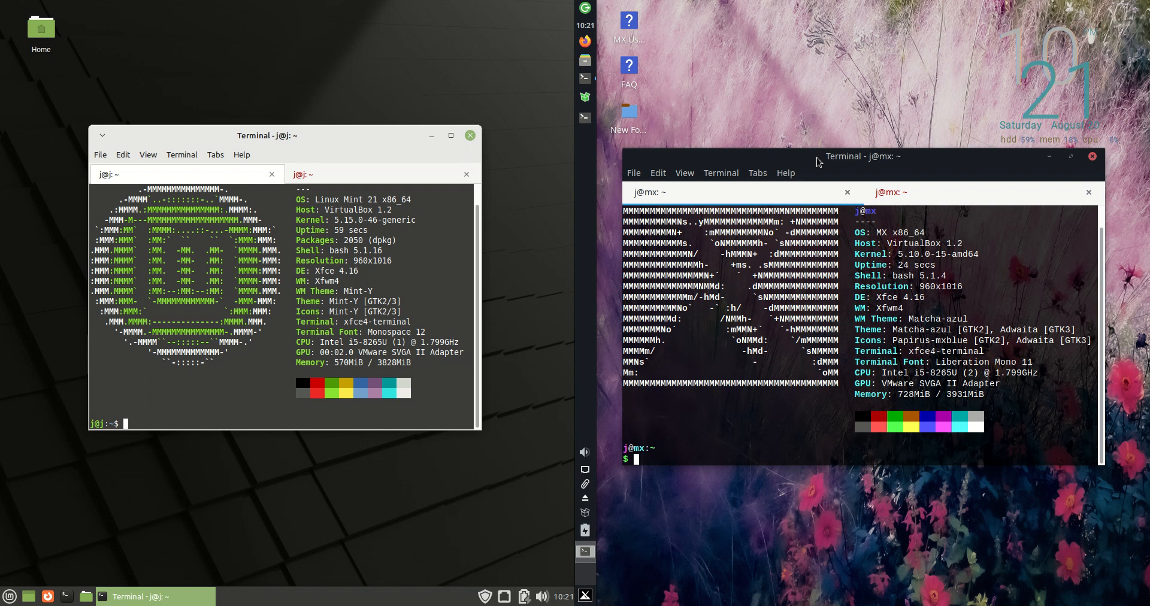
{"action": "mouse_move", "coordinate": [840, 157]}
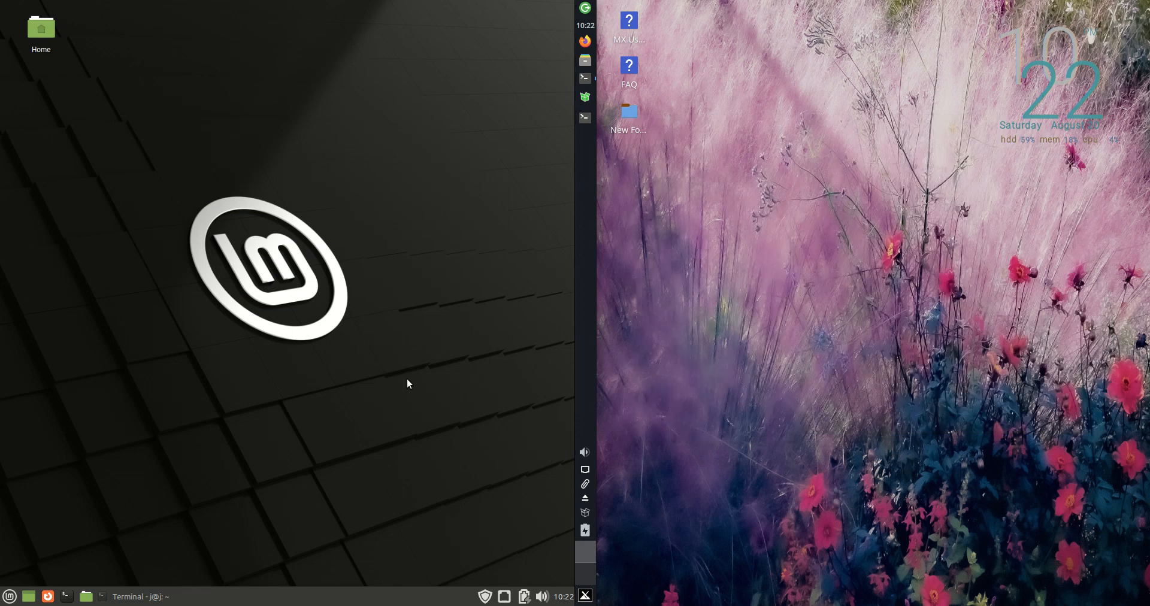
{"action": "left_click", "coordinate": [8, 595]}
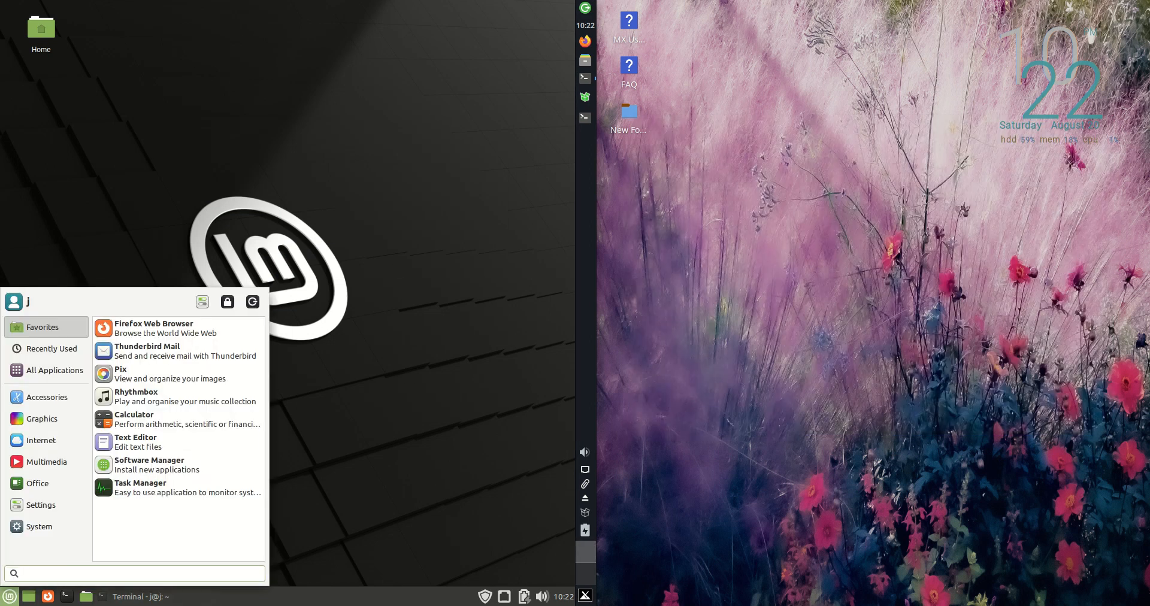
{"action": "left_click", "coordinate": [592, 597]}
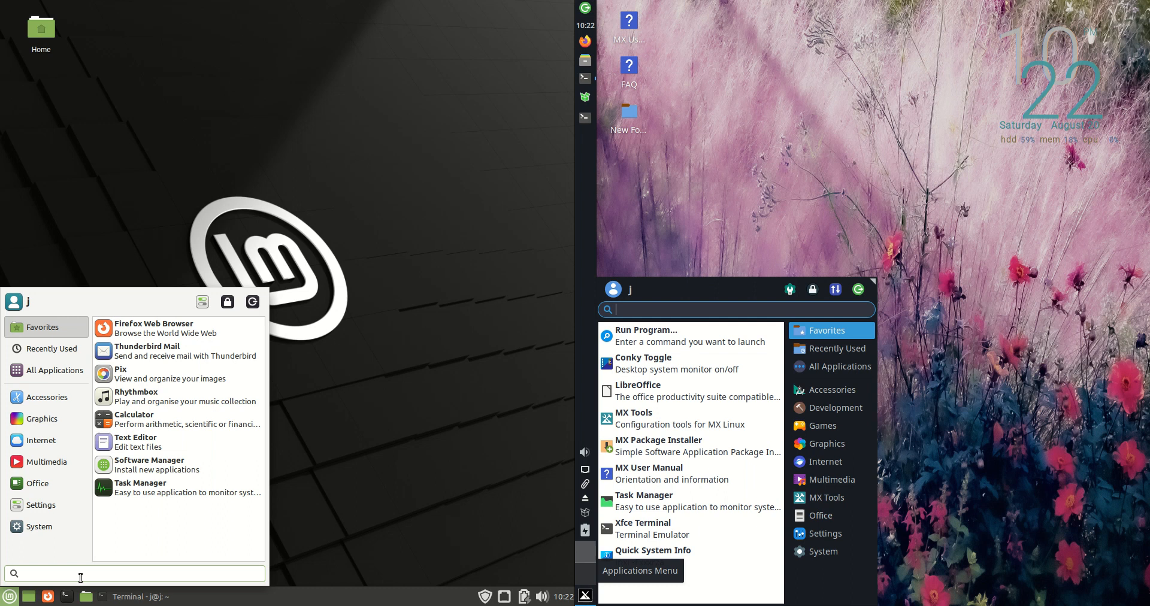
{"action": "type", "text": "fire"}
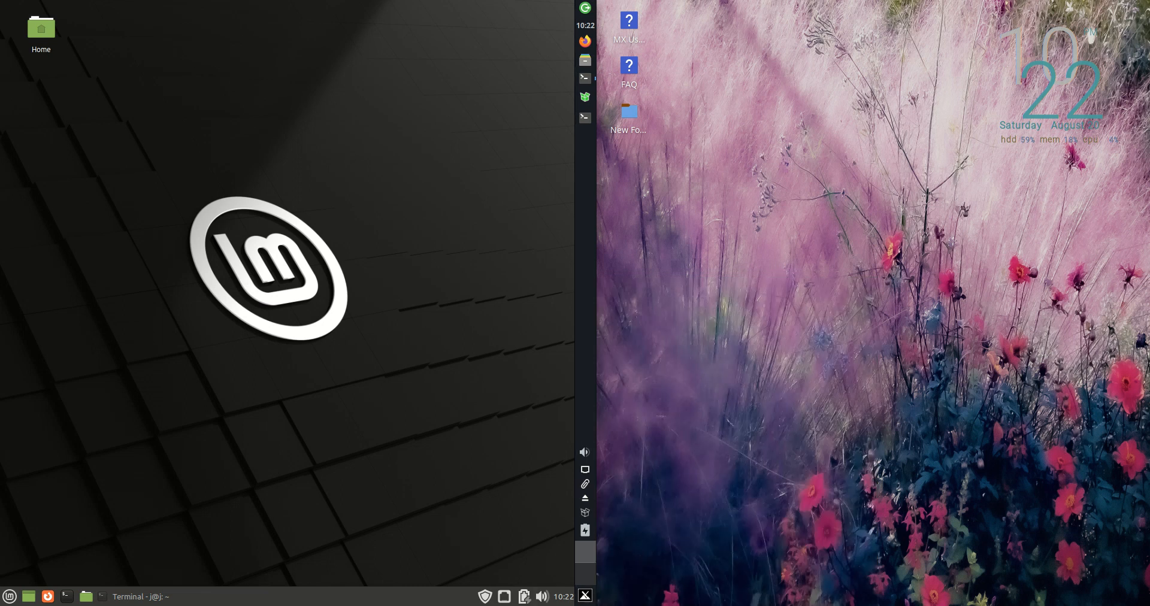
{"action": "left_click", "coordinate": [9, 594]}
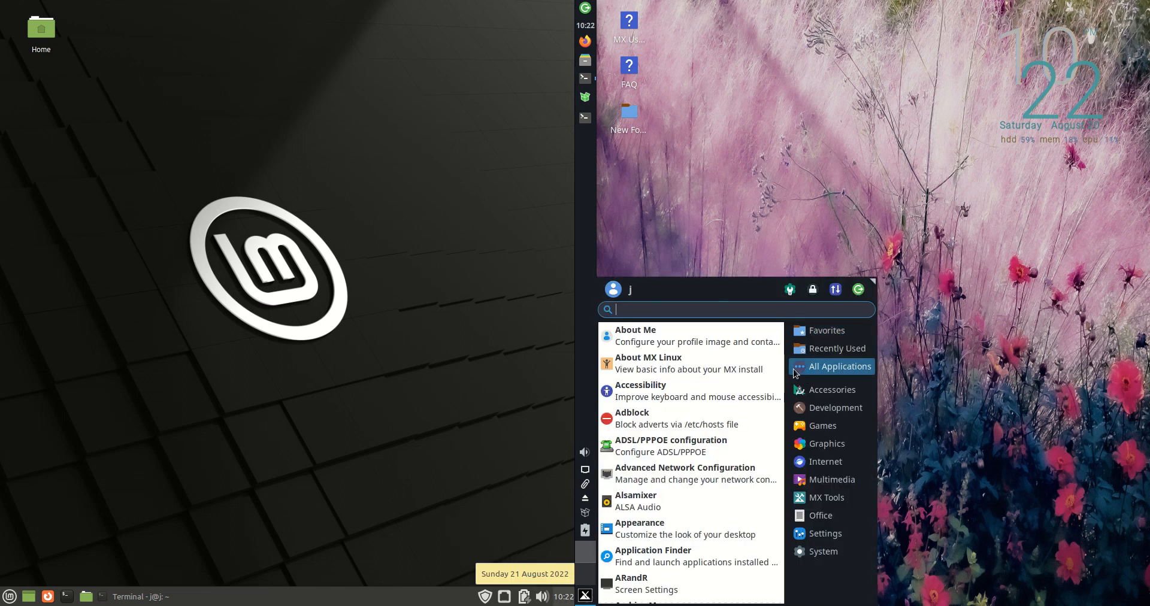
{"action": "mouse_move", "coordinate": [671, 265]}
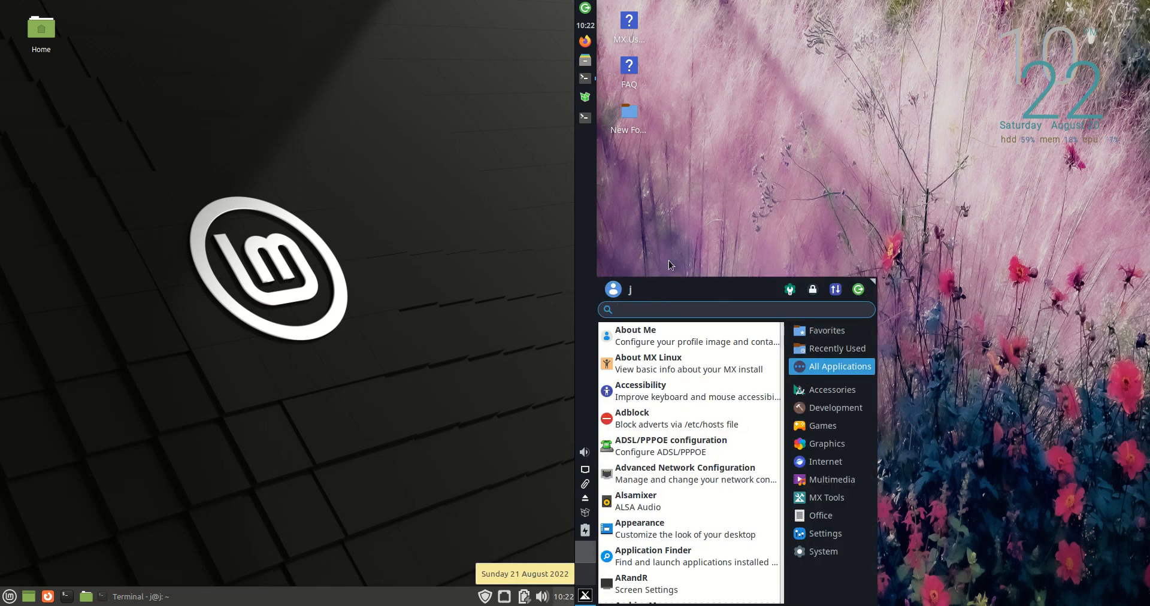
{"action": "left_click", "coordinate": [9, 593]}
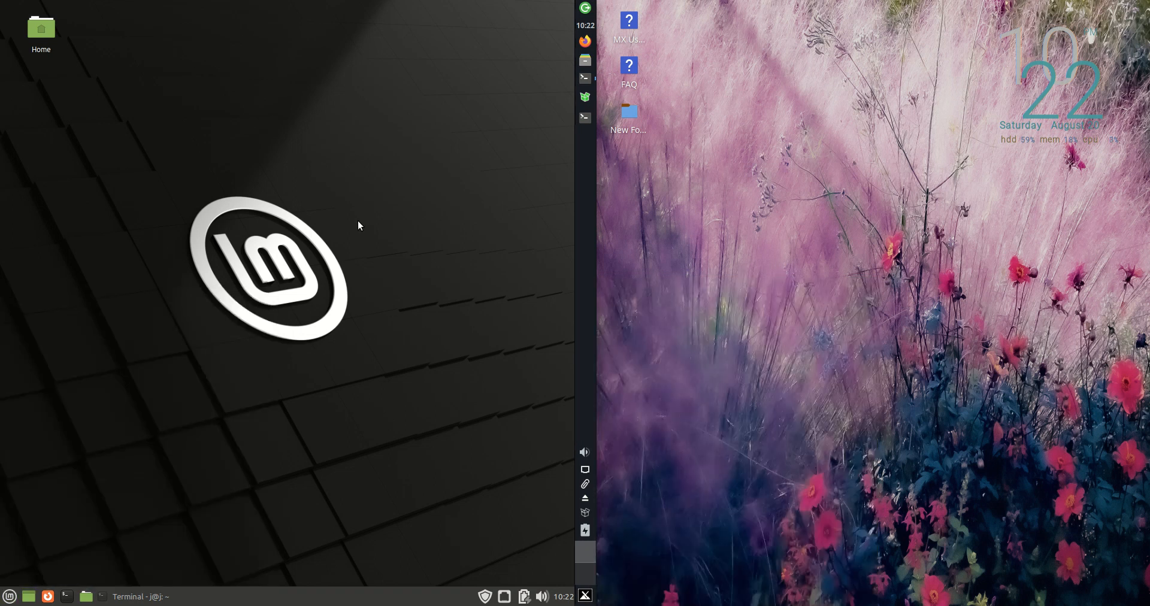
{"action": "mouse_move", "coordinate": [401, 440]}
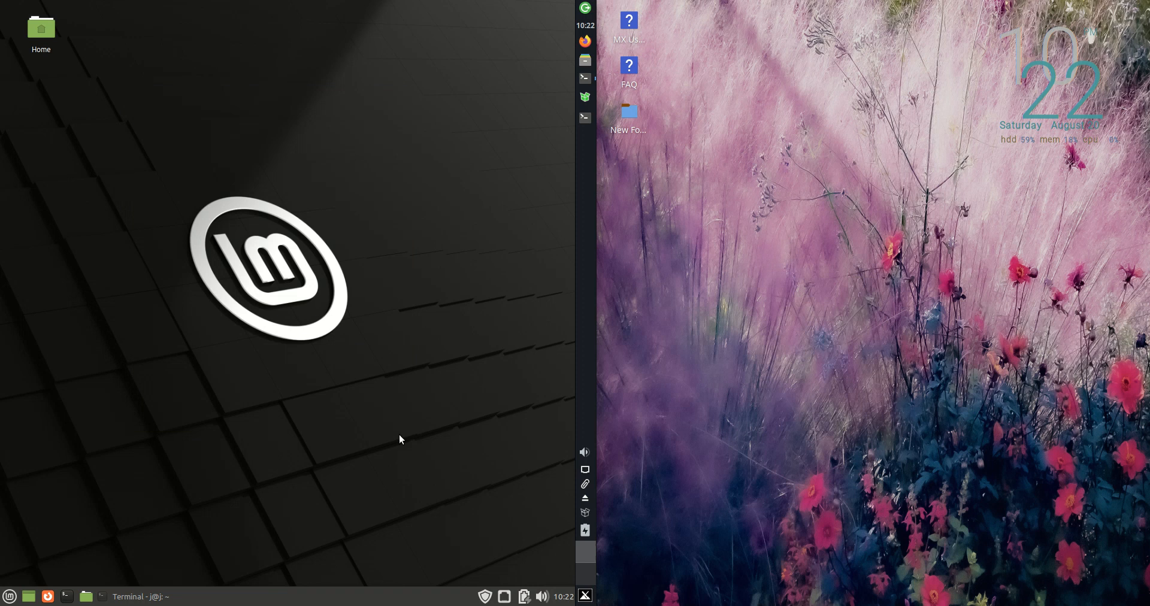
{"action": "mouse_move", "coordinate": [253, 228]}
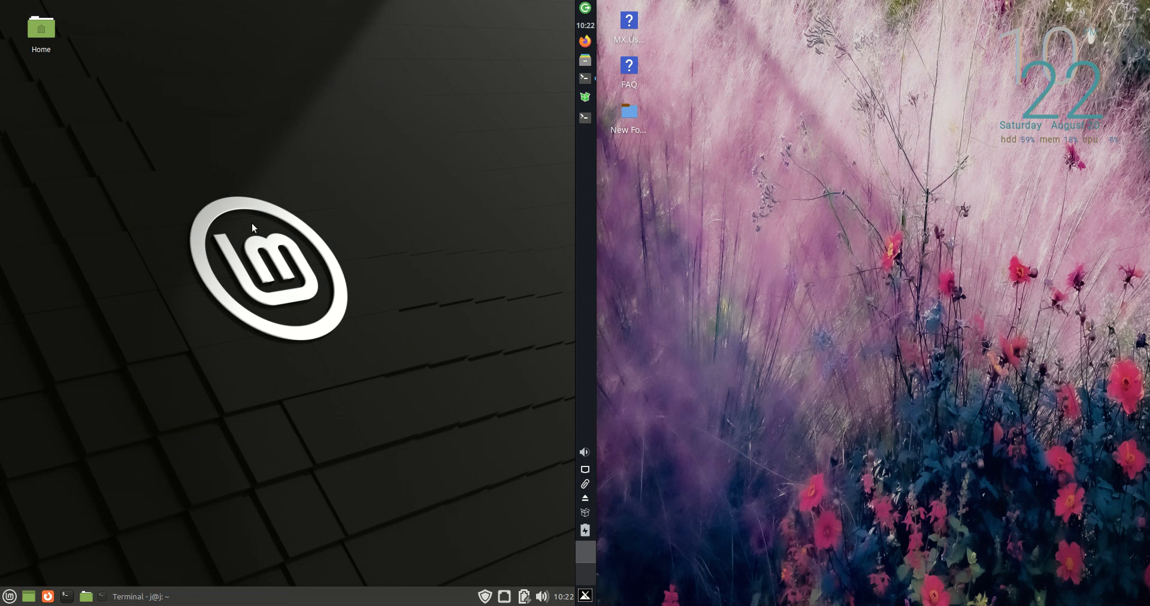
{"action": "mouse_move", "coordinate": [262, 112]}
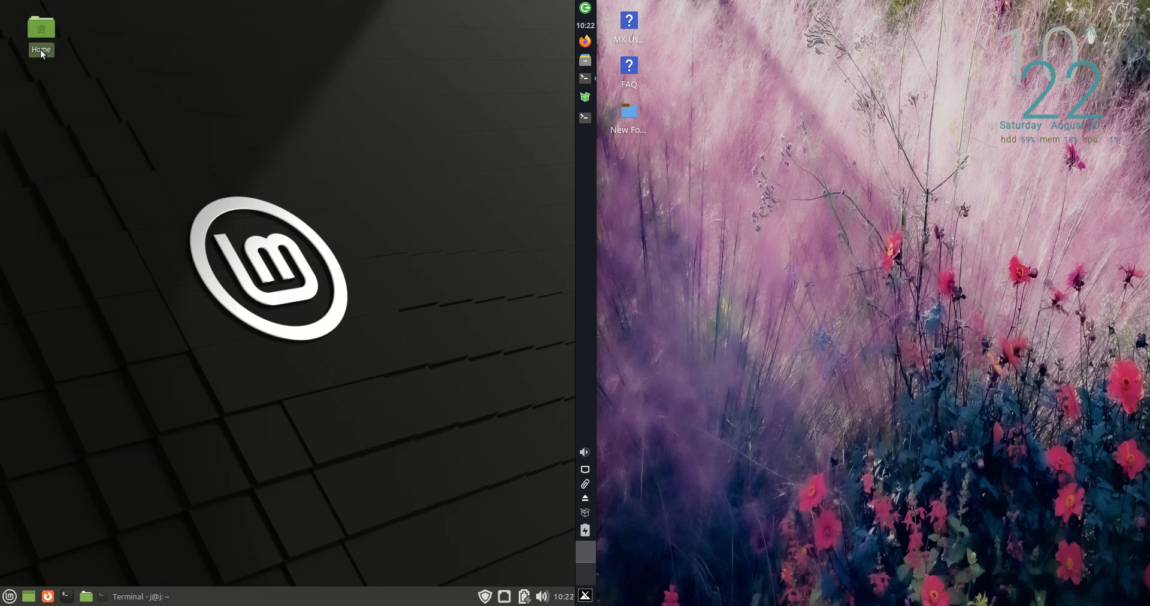
{"action": "mouse_move", "coordinate": [314, 500]}
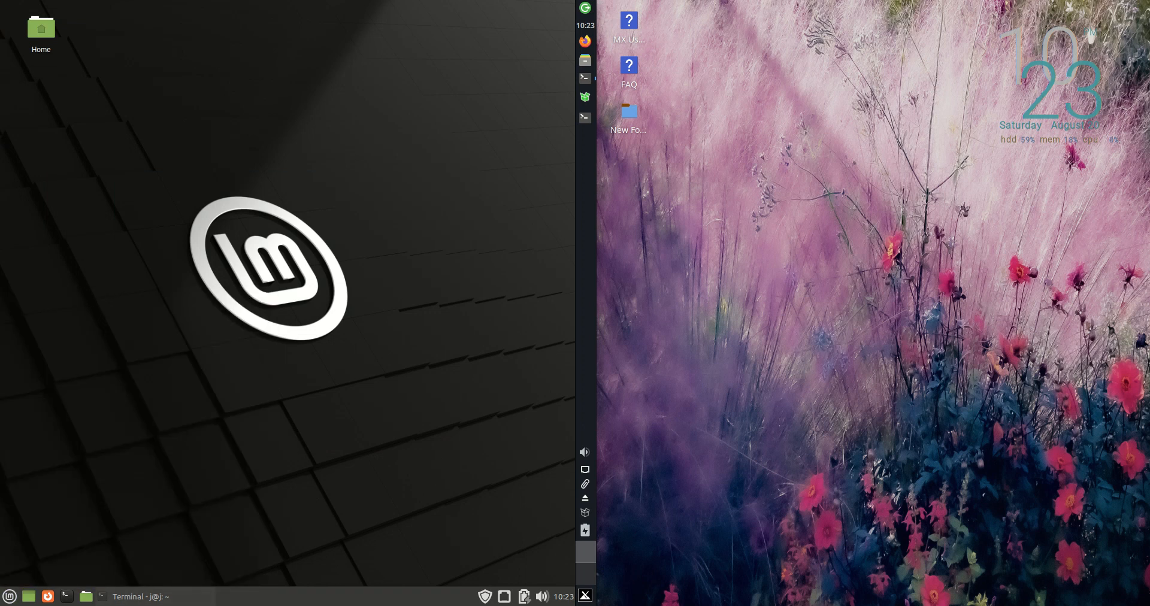
{"action": "mouse_move", "coordinate": [348, 450]}
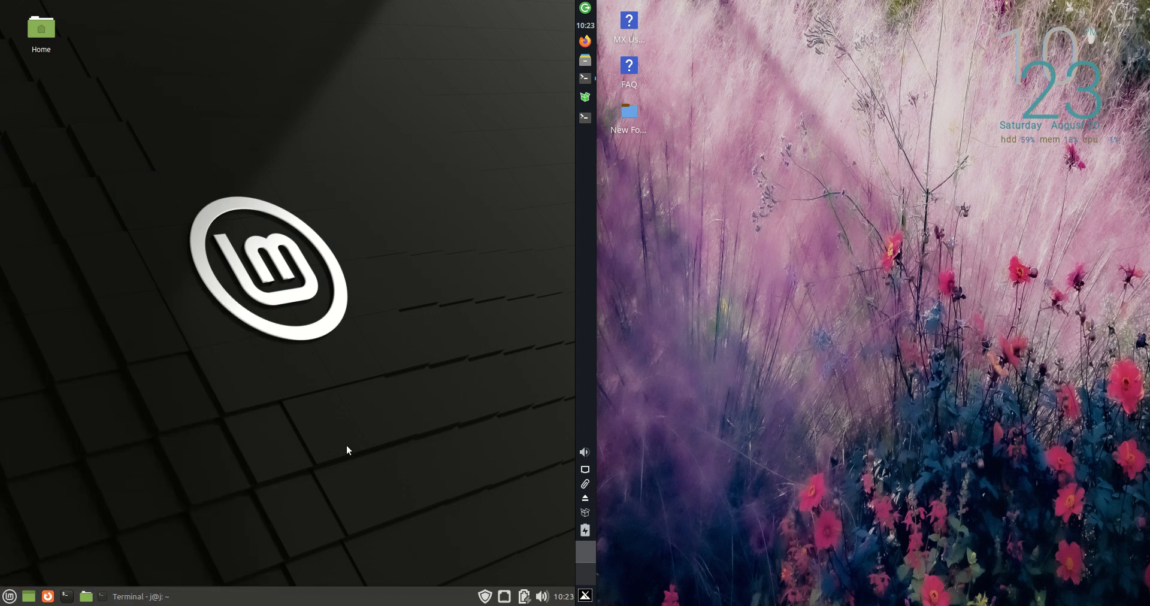
{"action": "left_click", "coordinate": [8, 594]}
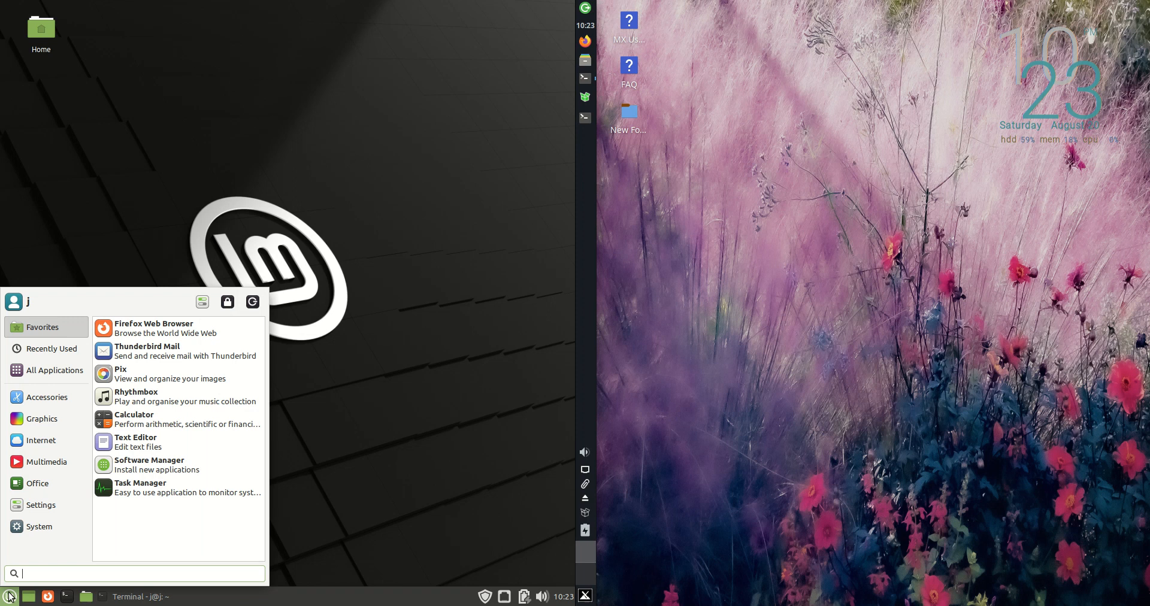
{"action": "mouse_move", "coordinate": [934, 365]}
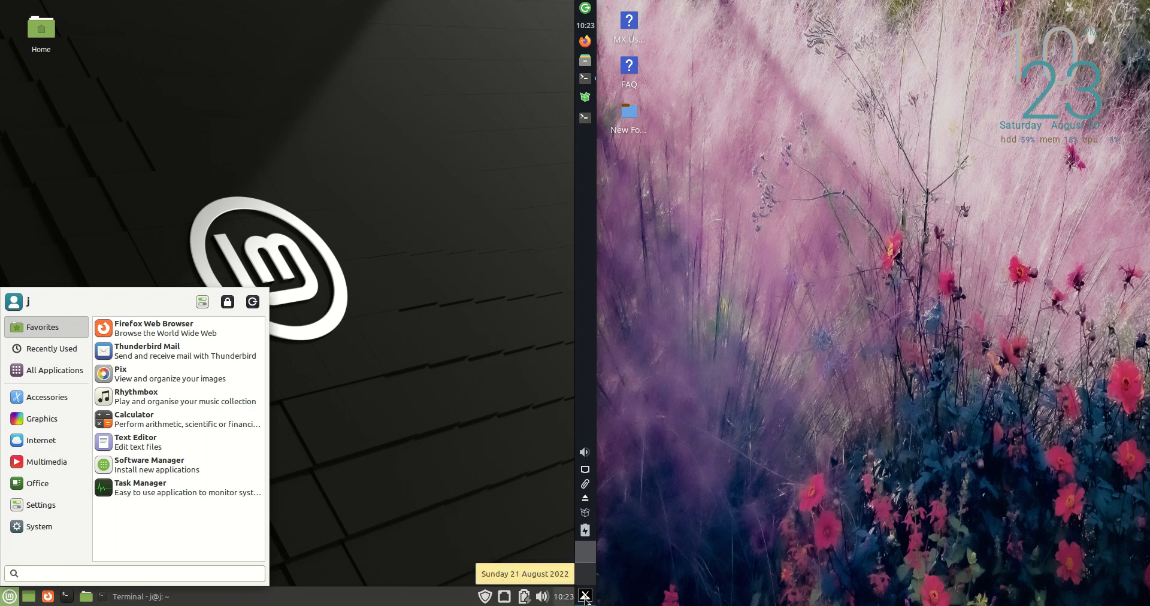
{"action": "left_click", "coordinate": [584, 596]}
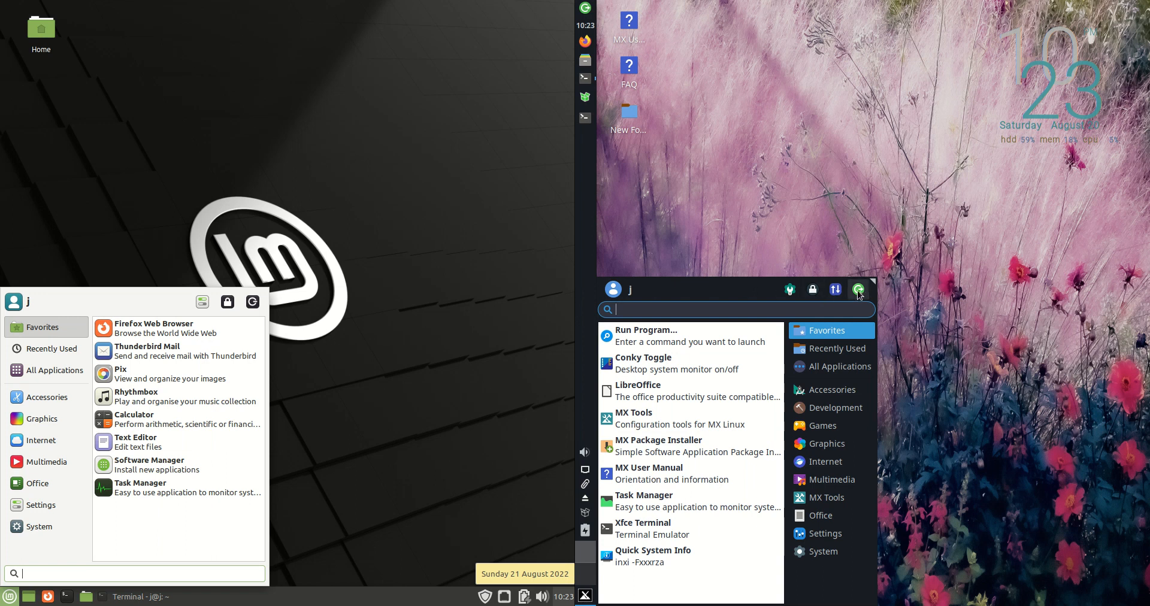
{"action": "mouse_move", "coordinate": [858, 289]}
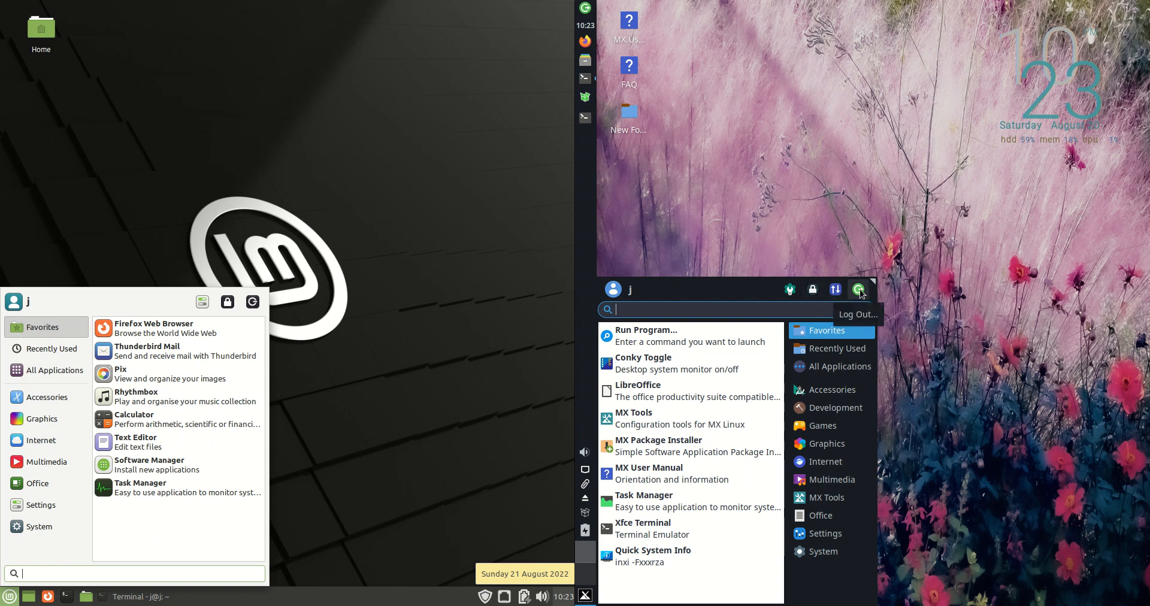
{"action": "mouse_move", "coordinate": [820, 234]}
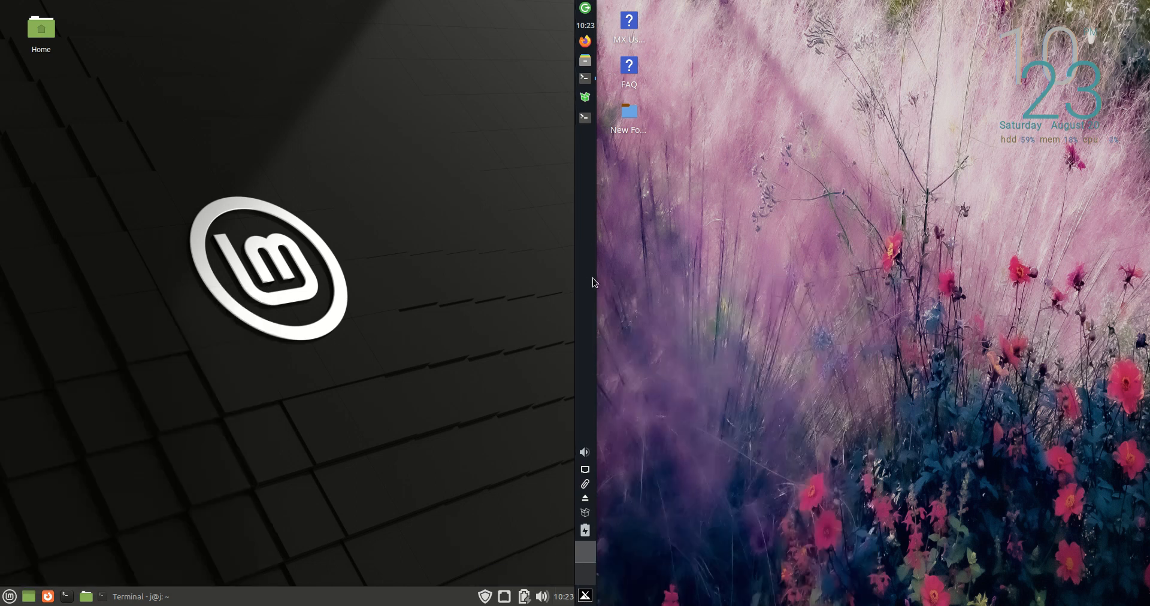
{"action": "mouse_move", "coordinate": [608, 276]}
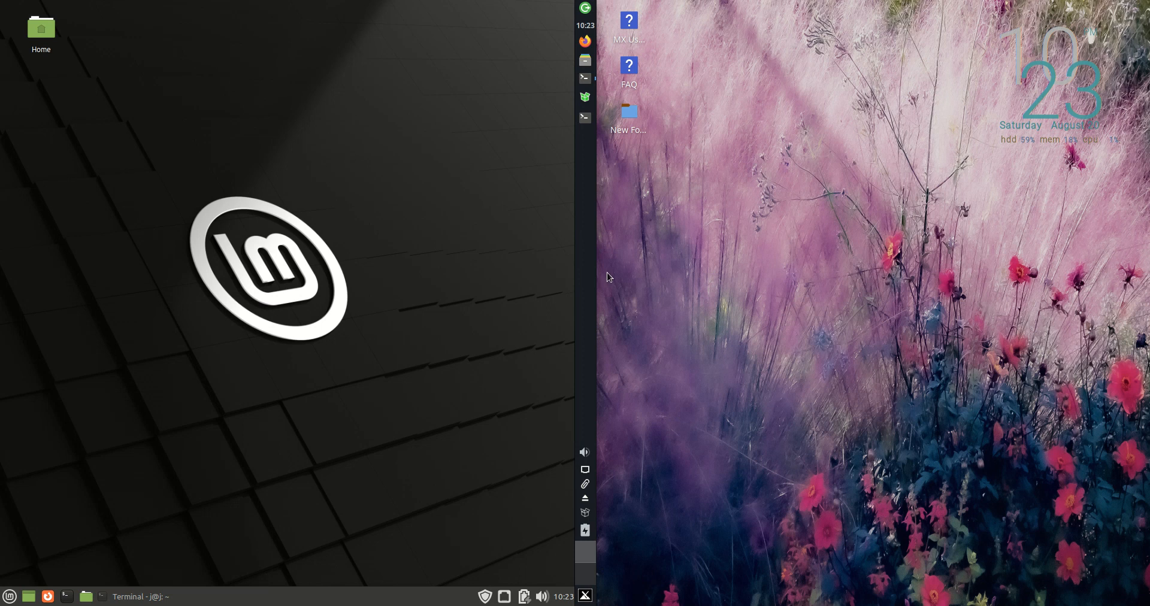
{"action": "mouse_move", "coordinate": [592, 595]}
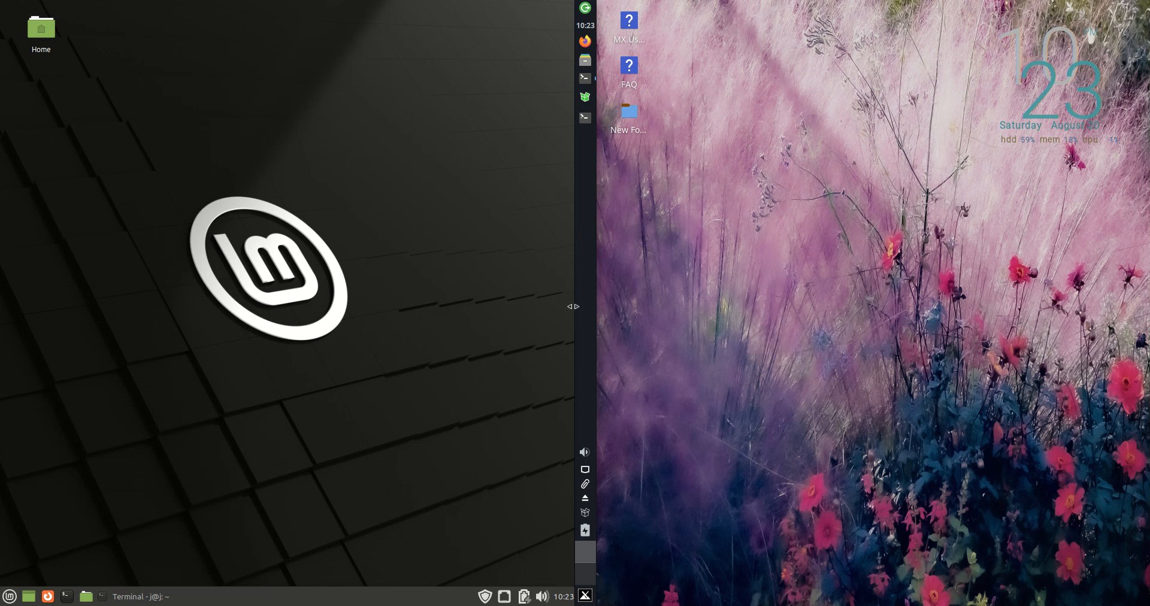
{"action": "mouse_move", "coordinate": [732, 284]}
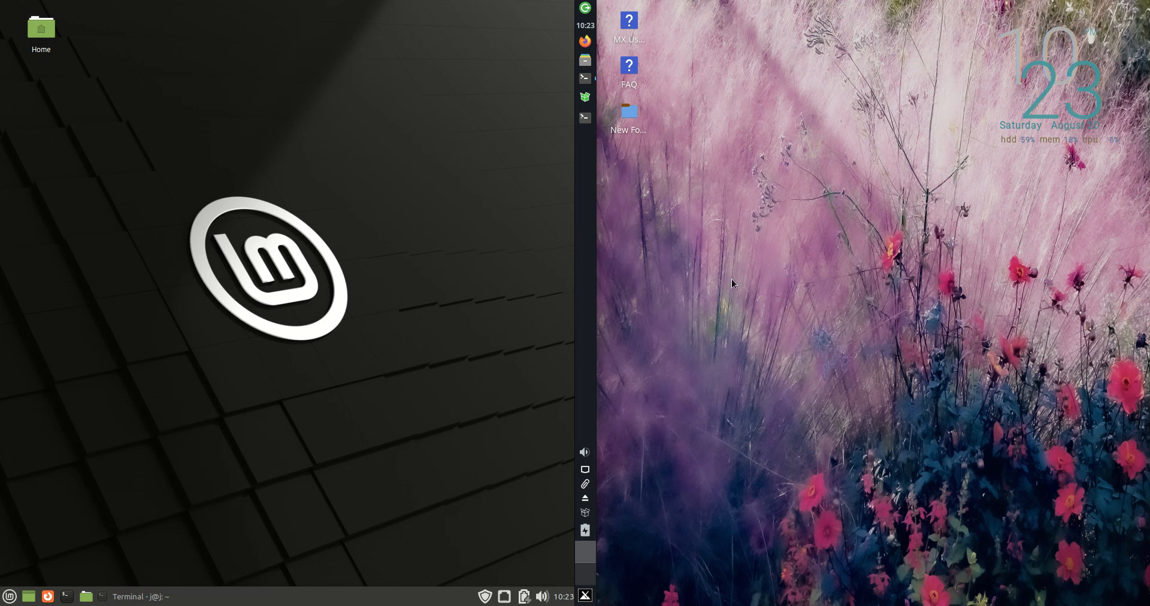
{"action": "mouse_move", "coordinate": [814, 126]}
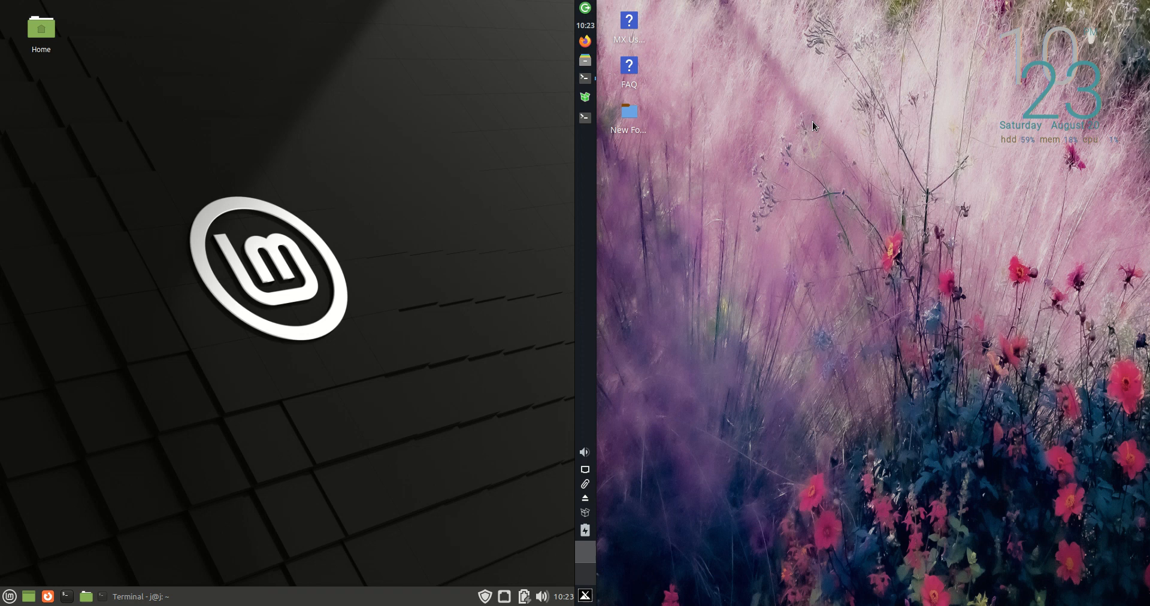
{"action": "mouse_move", "coordinate": [586, 398]}
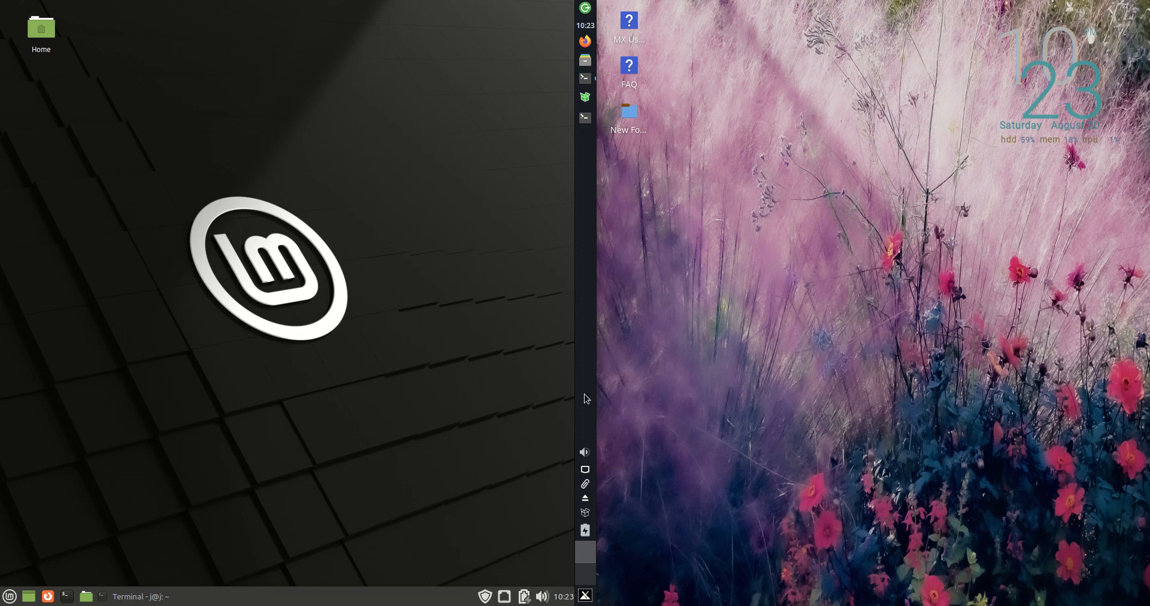
{"action": "mouse_move", "coordinate": [613, 244]}
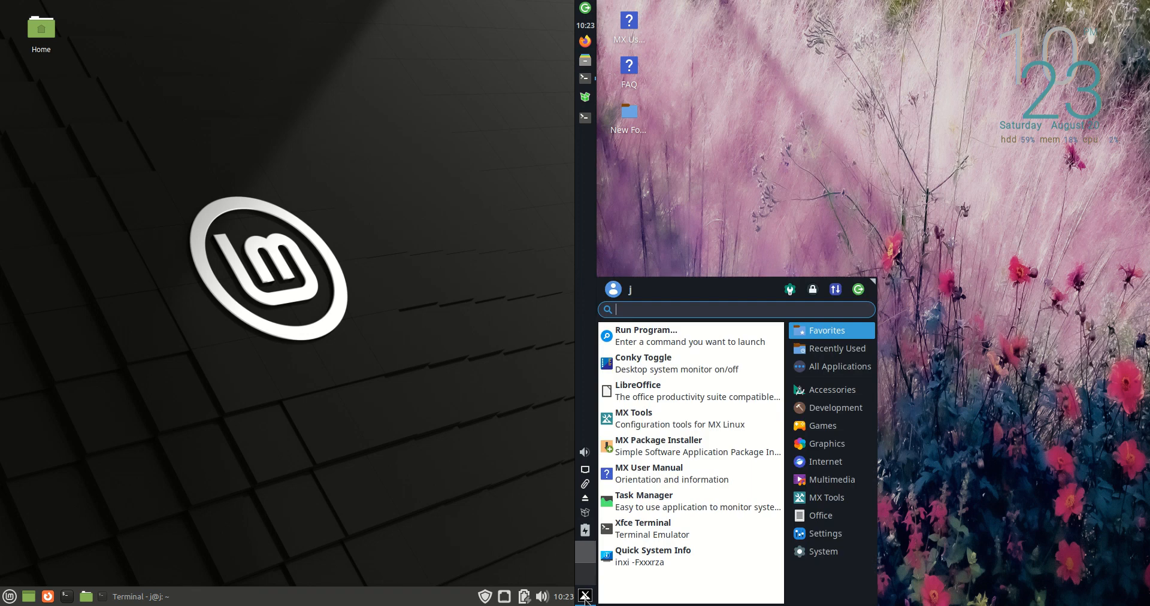
{"action": "mouse_move", "coordinate": [584, 596]}
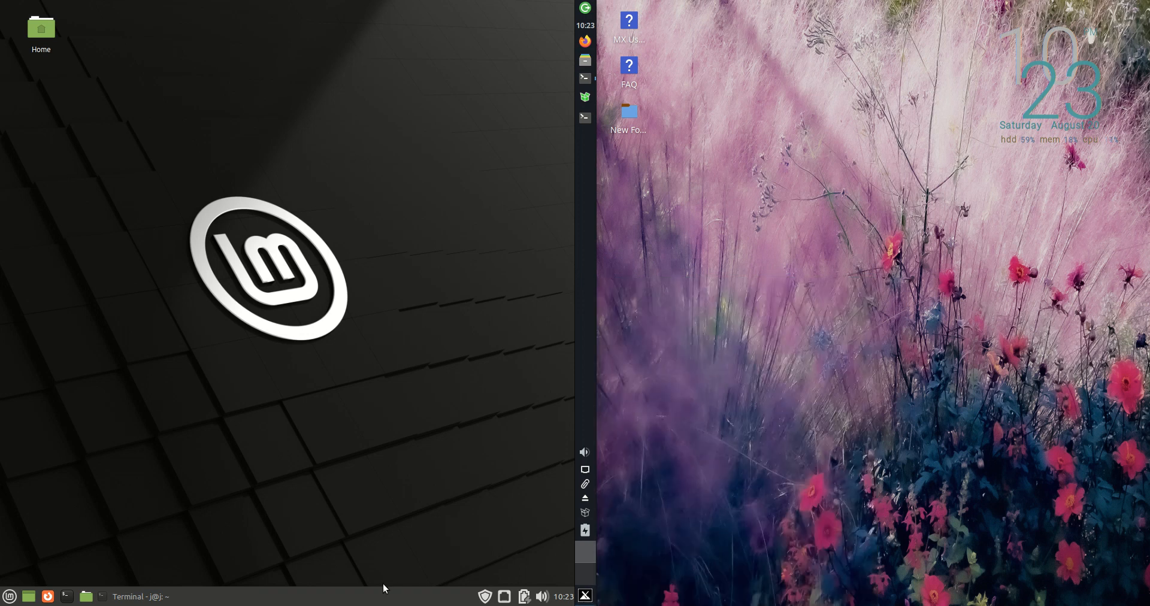
{"action": "mouse_move", "coordinate": [326, 208]}
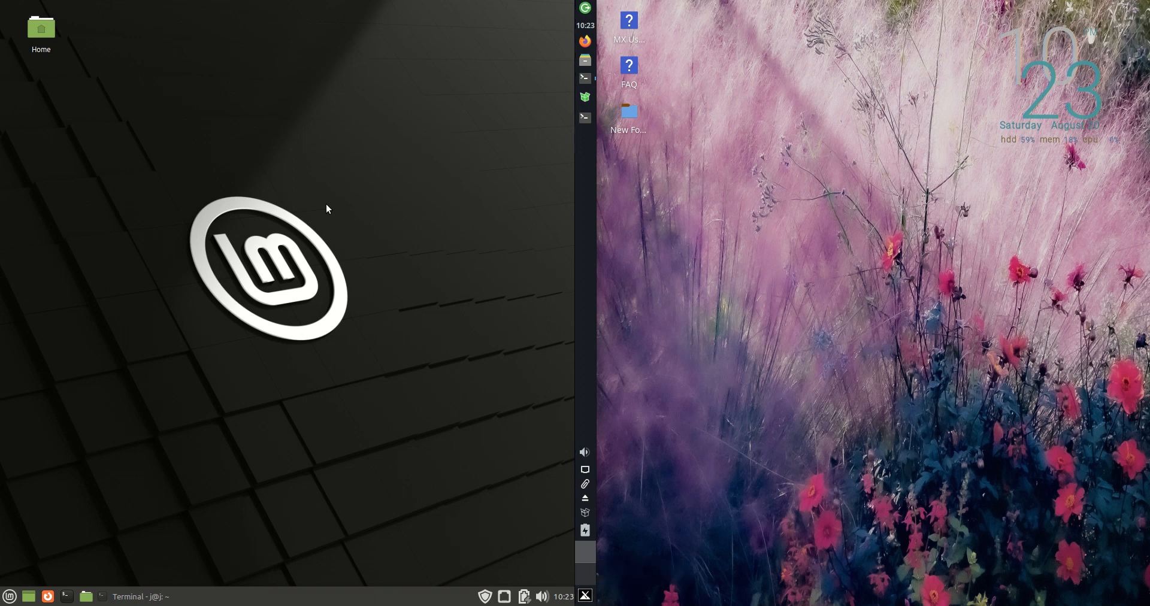
{"action": "mouse_move", "coordinate": [711, 147]}
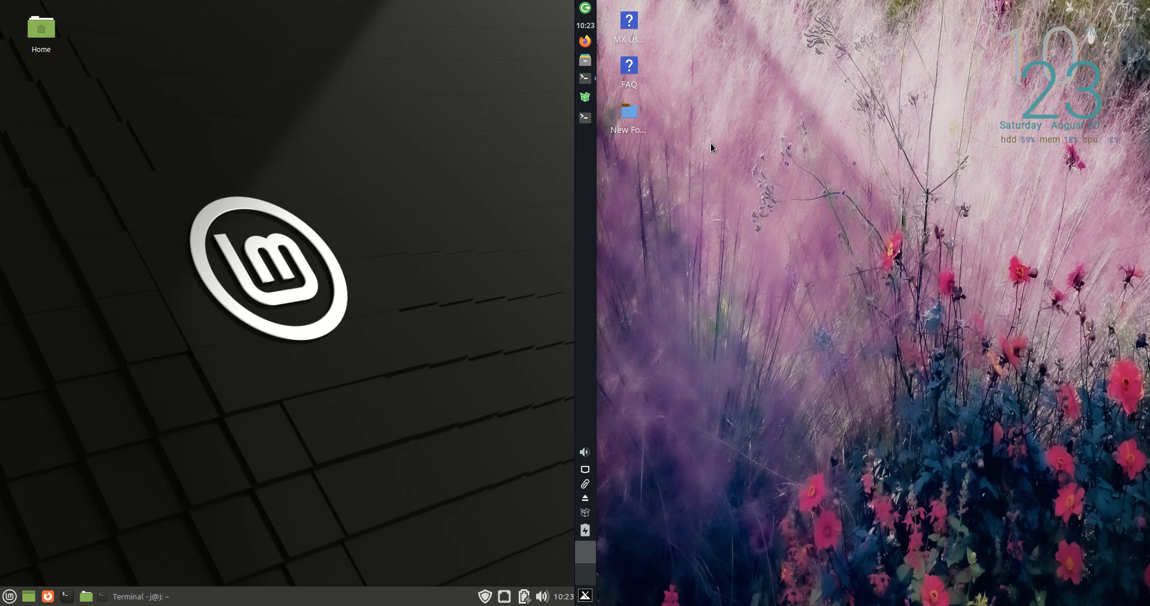
{"action": "mouse_move", "coordinate": [760, 213]}
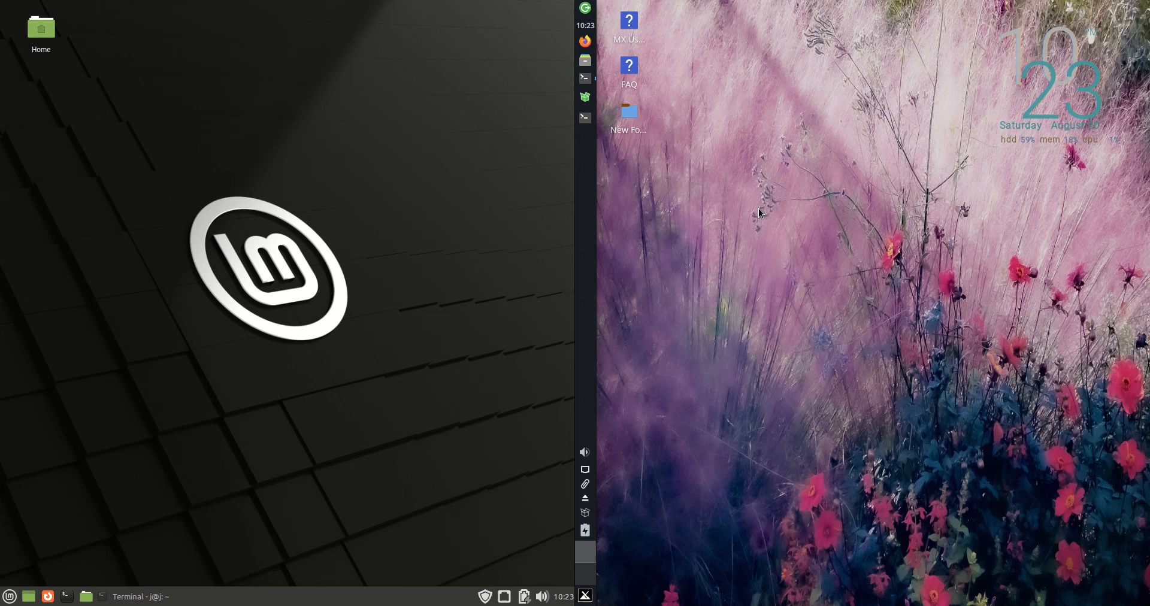
{"action": "mouse_move", "coordinate": [476, 222]}
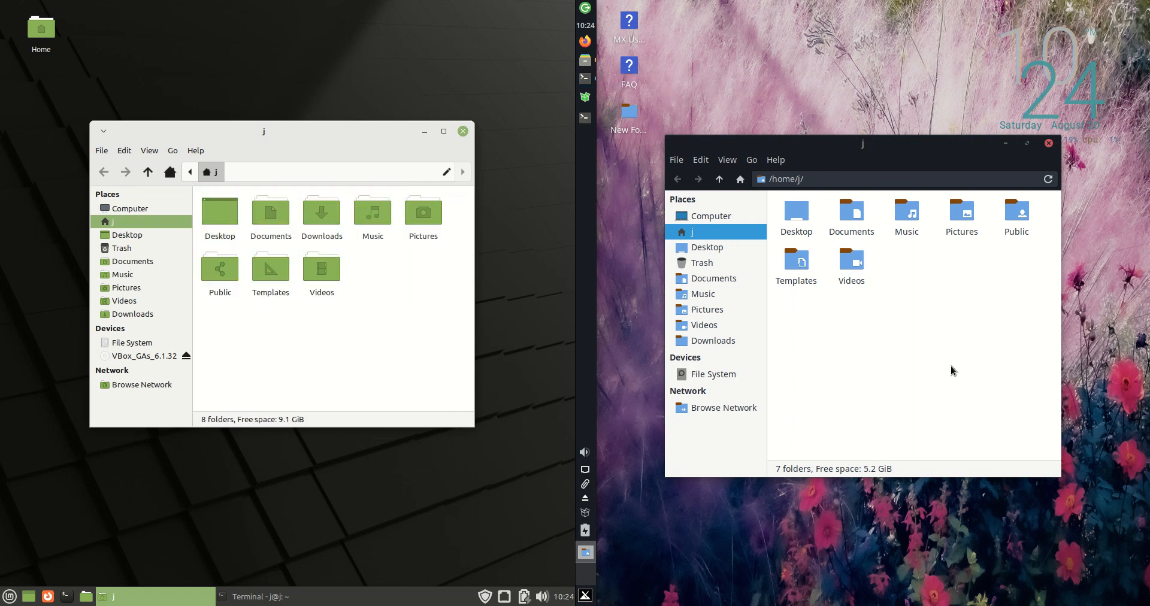
Select all in Thunar, view and close About, then show the empty-space context menu
{"action": "key", "text": "ctrl+a"}
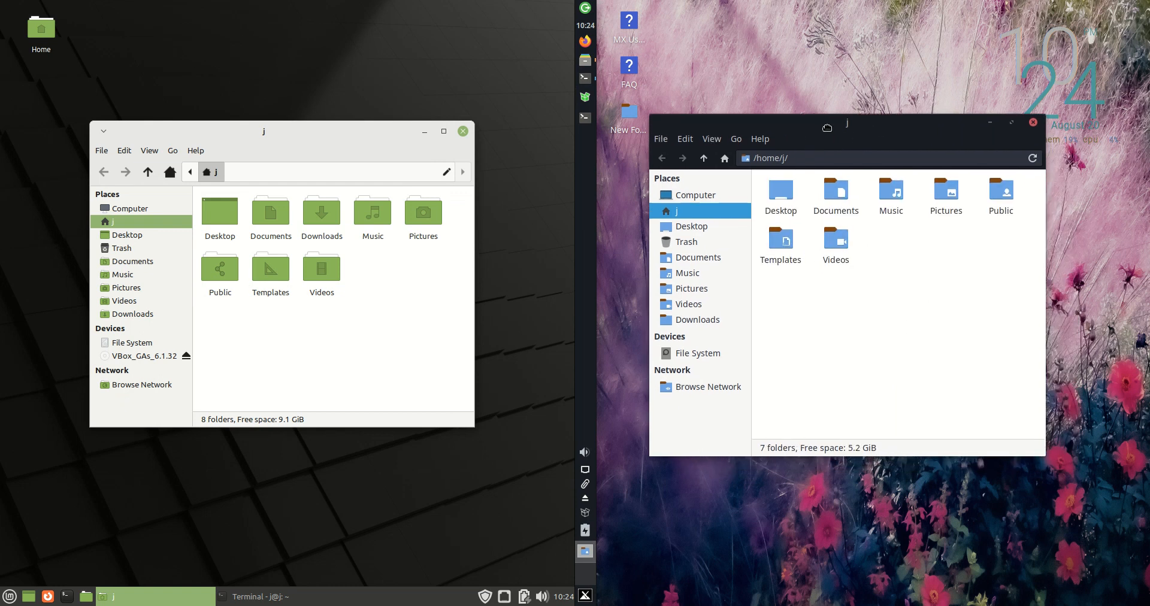
{"action": "left_click", "coordinate": [760, 139]}
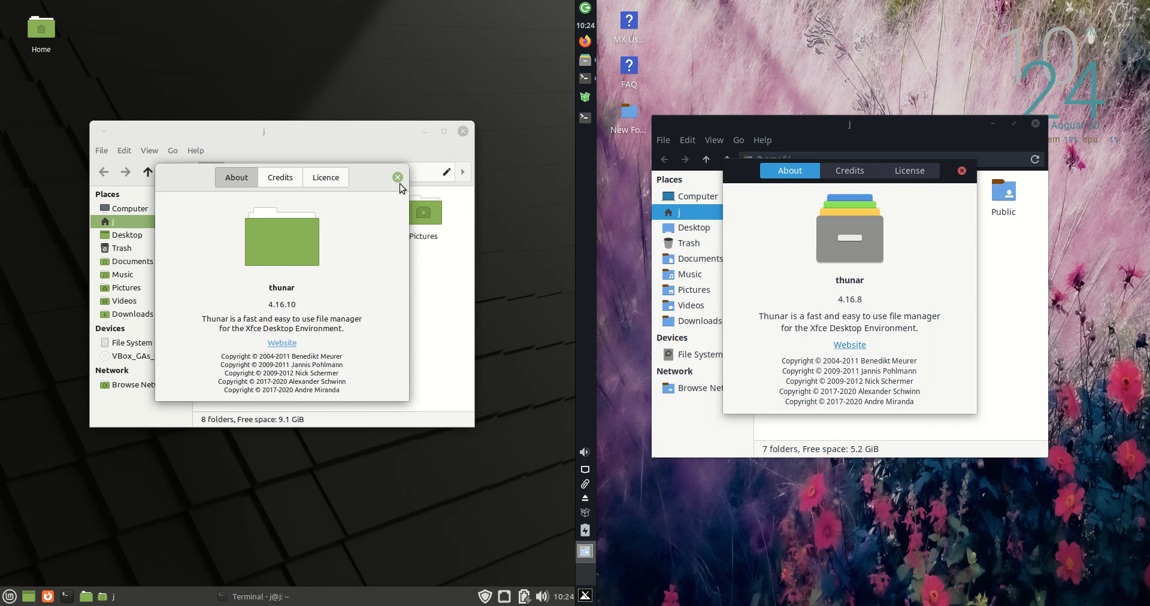
{"action": "left_click", "coordinate": [397, 177]}
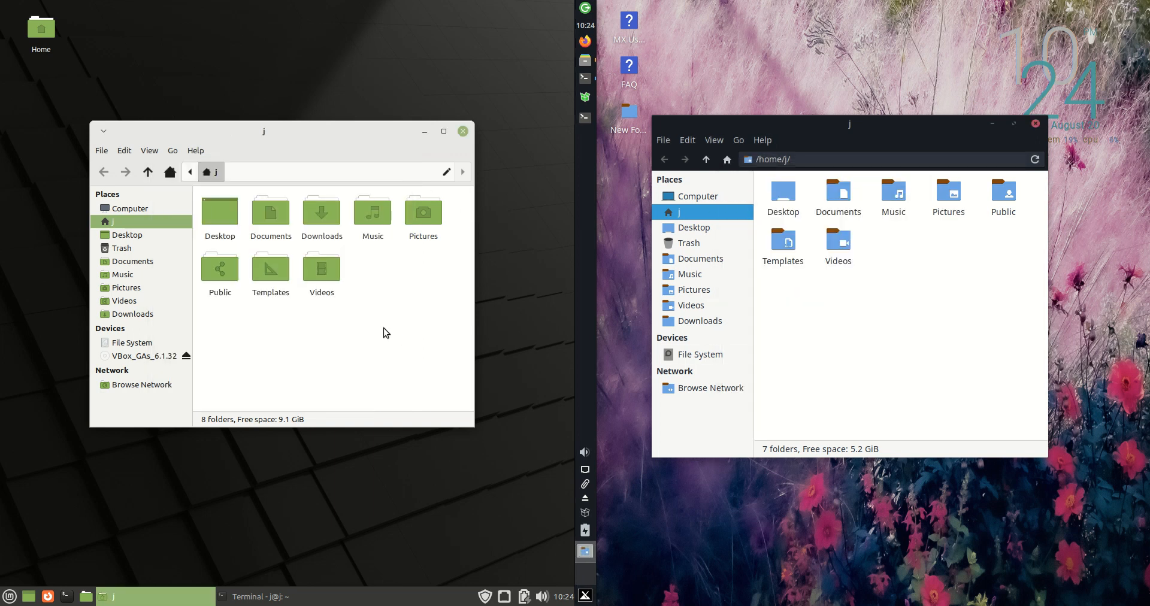
{"action": "right_click", "coordinate": [383, 332]}
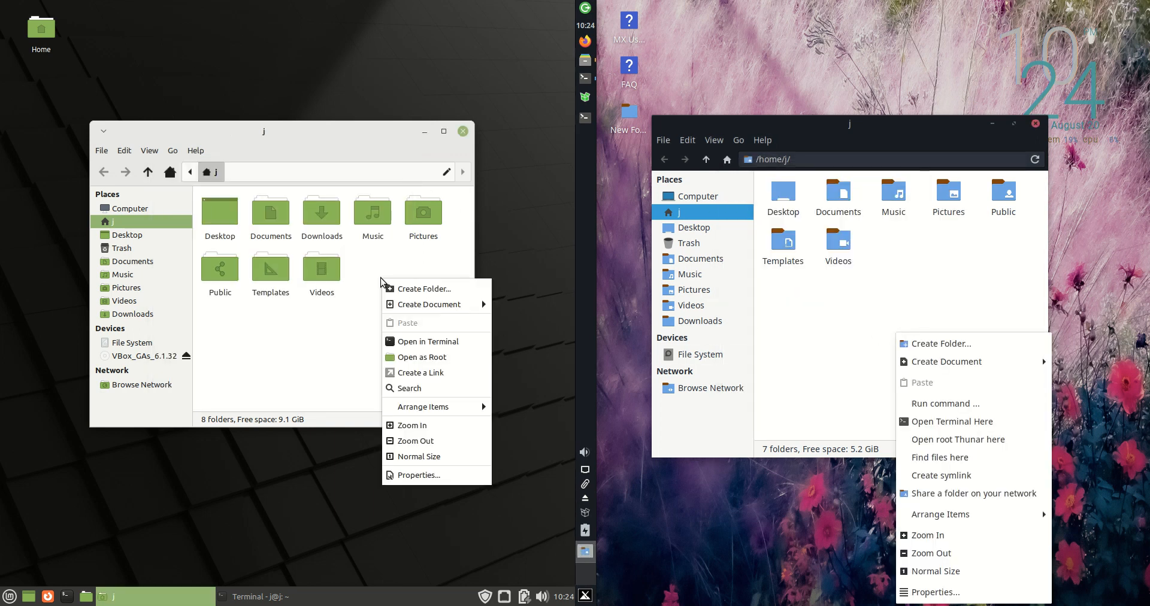
{"action": "mouse_move", "coordinate": [940, 514]}
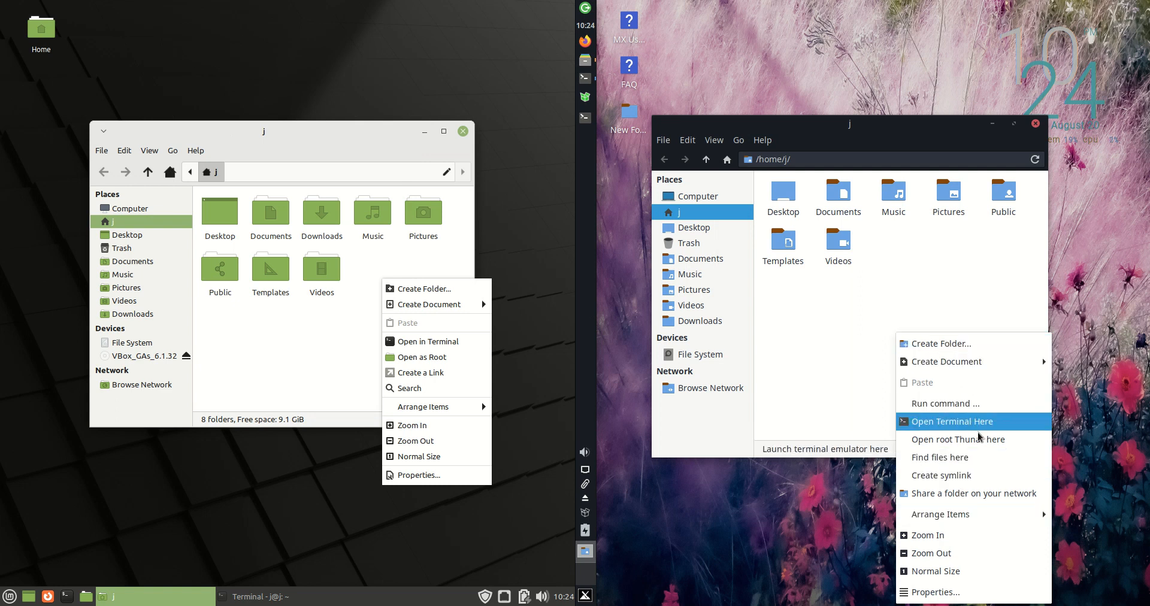
{"action": "mouse_move", "coordinate": [407, 365]}
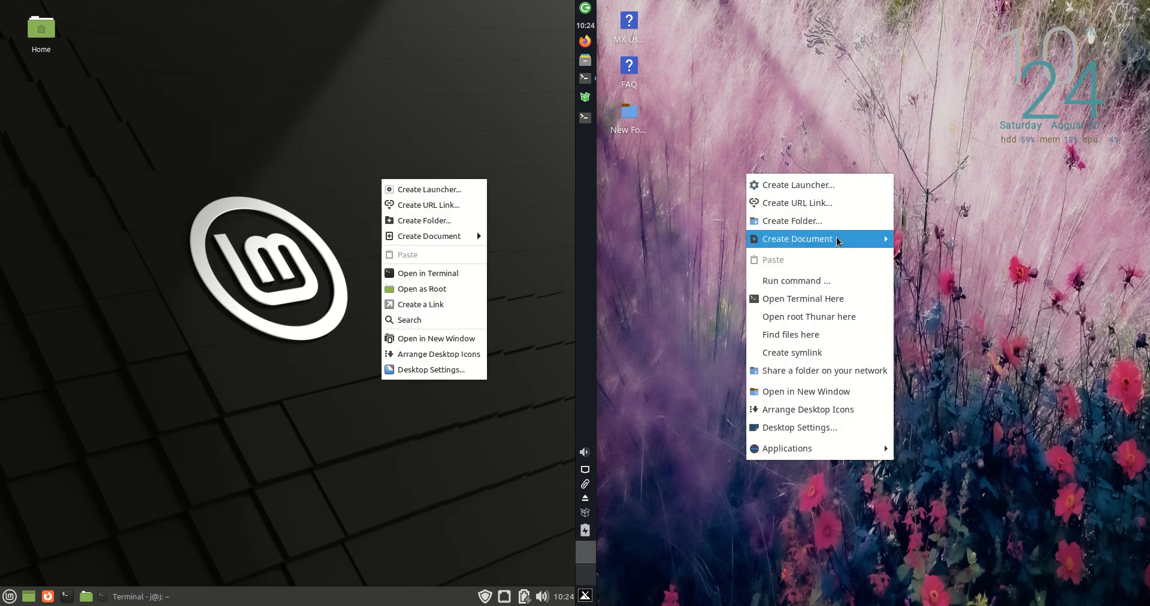
{"action": "mouse_move", "coordinate": [828, 206]}
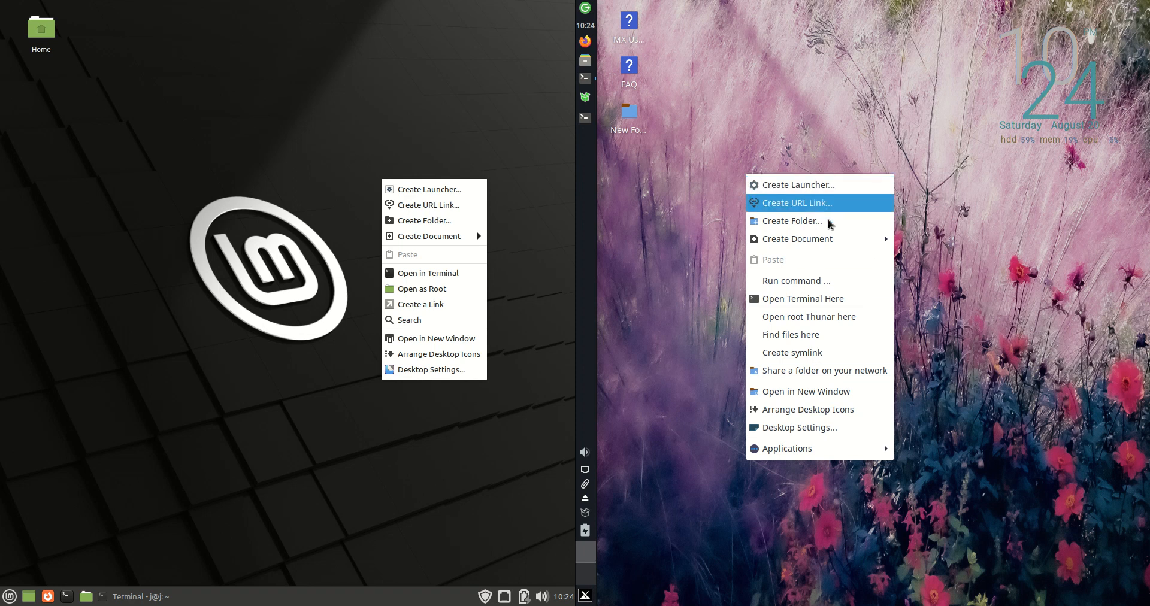
{"action": "mouse_move", "coordinate": [829, 209]}
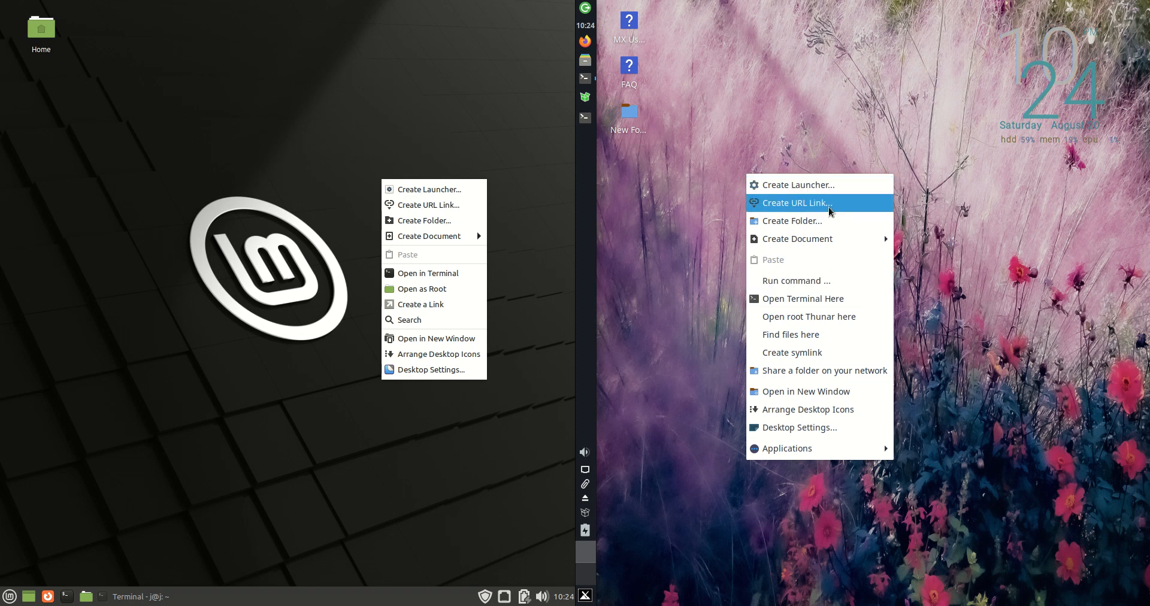
{"action": "mouse_move", "coordinate": [828, 316]}
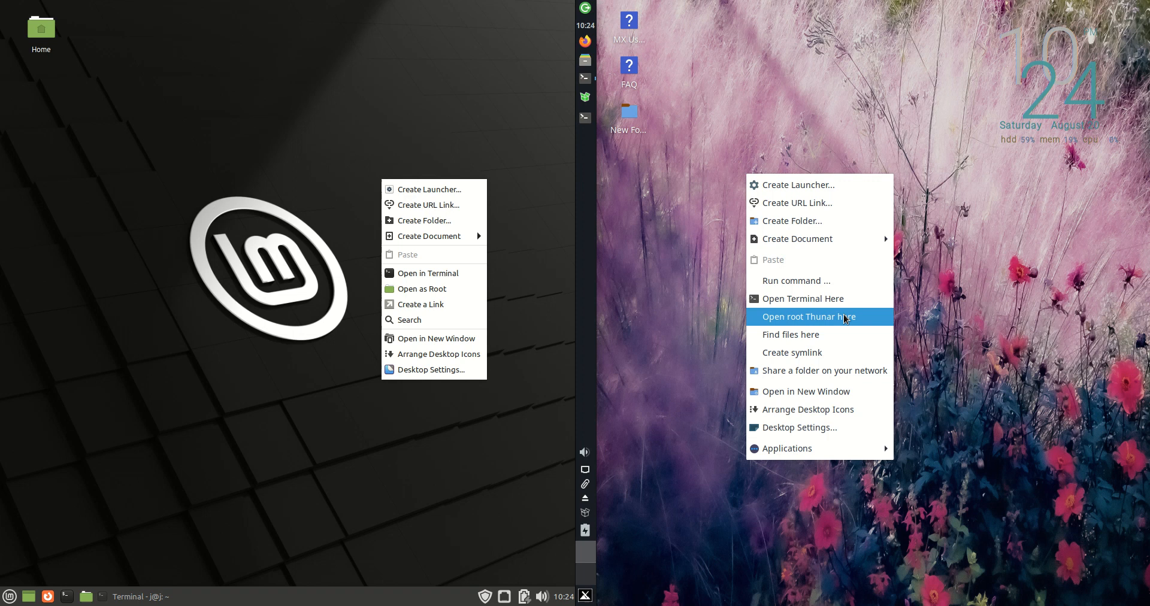
{"action": "mouse_move", "coordinate": [822, 360]}
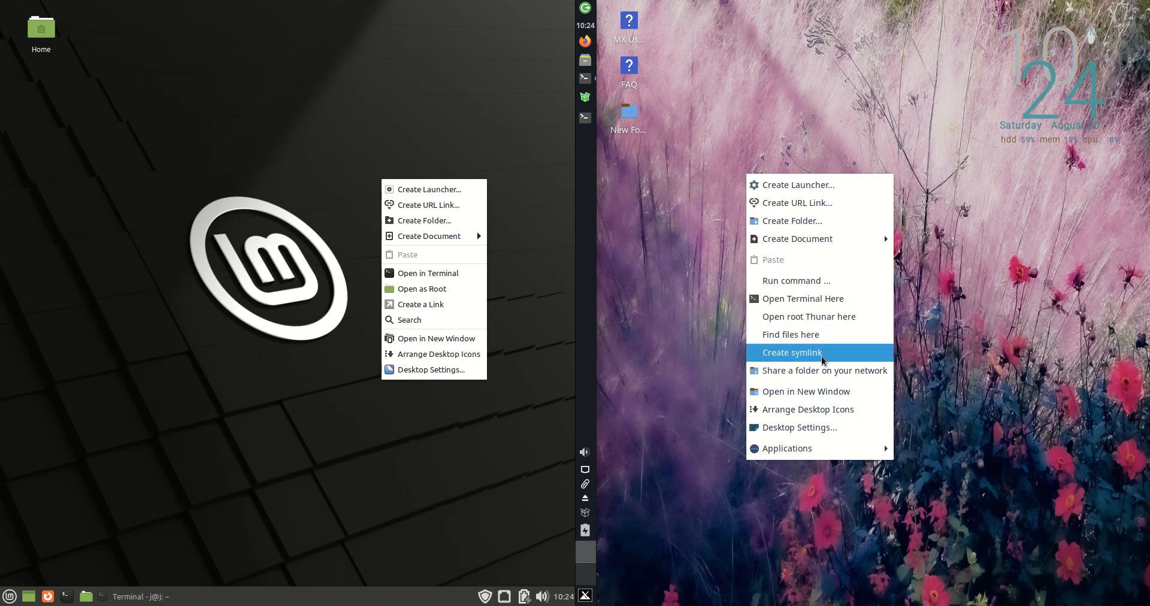
{"action": "mouse_move", "coordinate": [799, 427]}
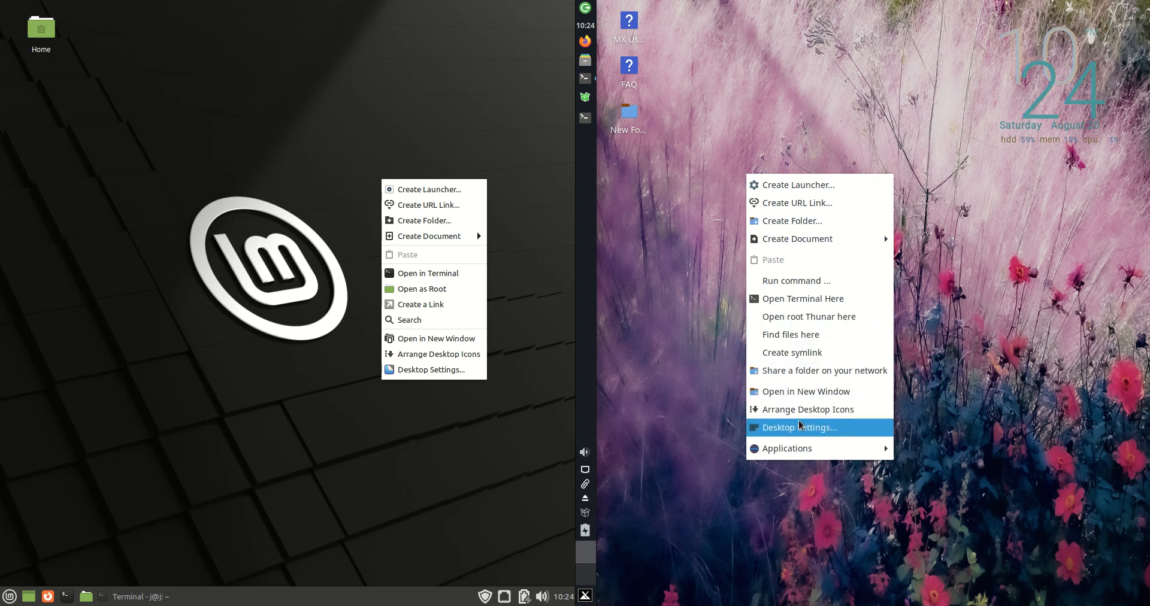
{"action": "mouse_move", "coordinate": [828, 408]}
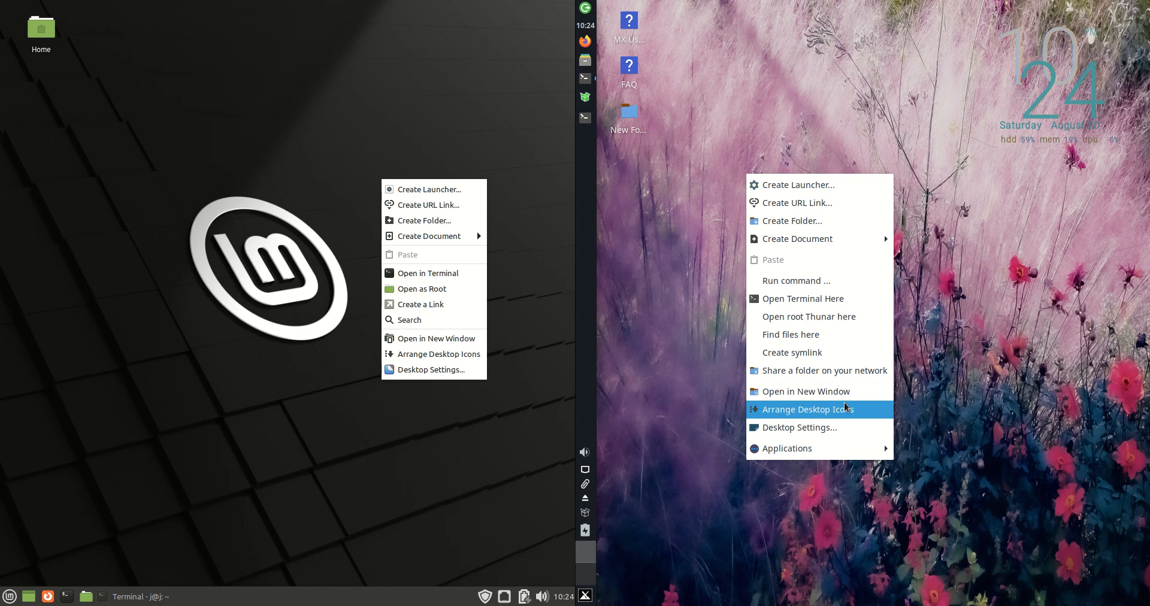
{"action": "mouse_move", "coordinate": [804, 419]}
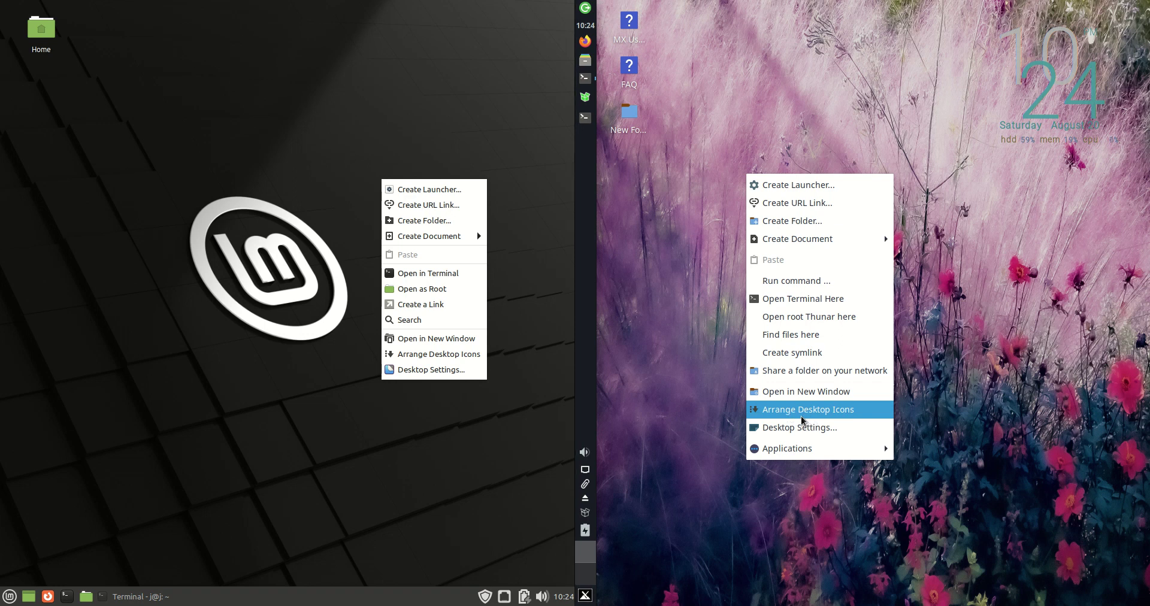
Dismiss the desktop's right-click actions menu
{"action": "left_click", "coordinate": [808, 409]}
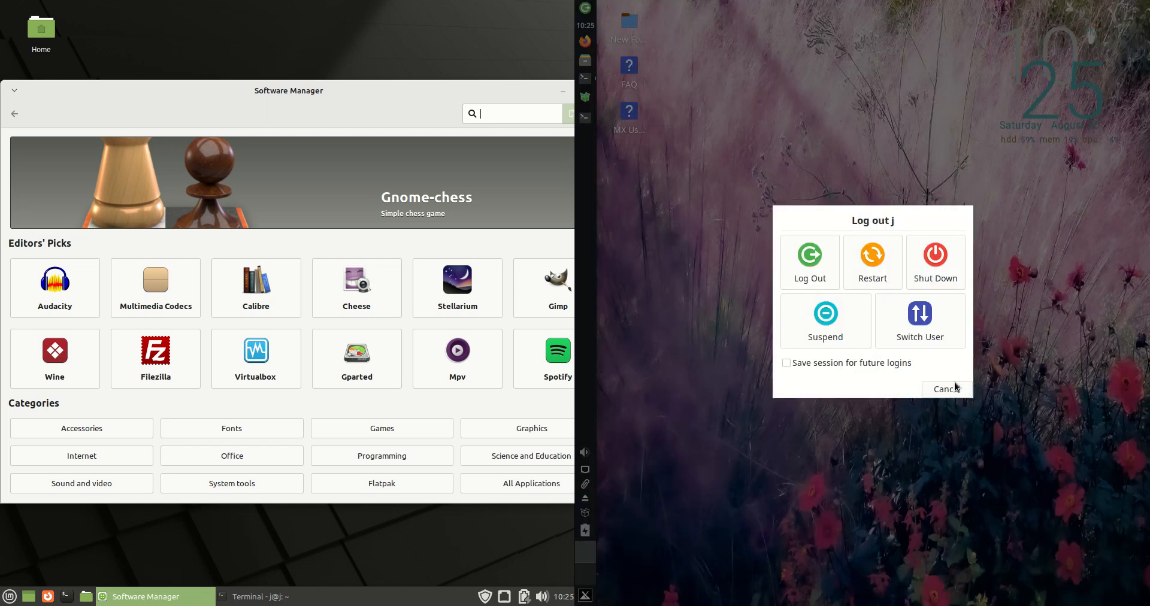
Cancel the MX logout, then launch MX Package Installer from the menu search results
{"action": "left_click", "coordinate": [946, 389]}
{"action": "type", "text": "softw"}
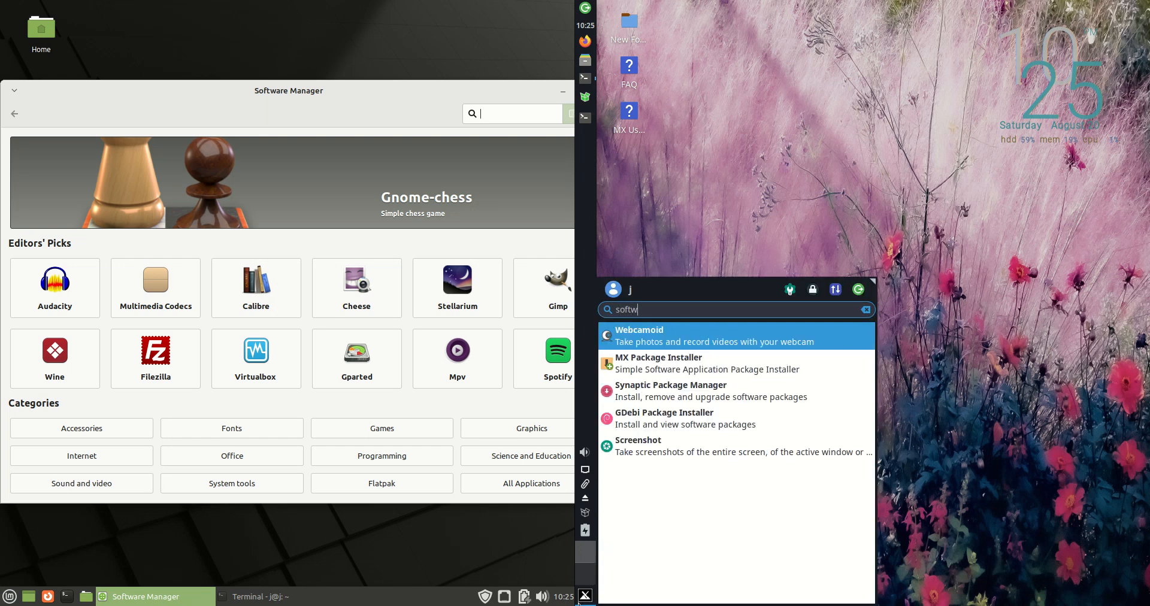
{"action": "mouse_move", "coordinate": [923, 561]}
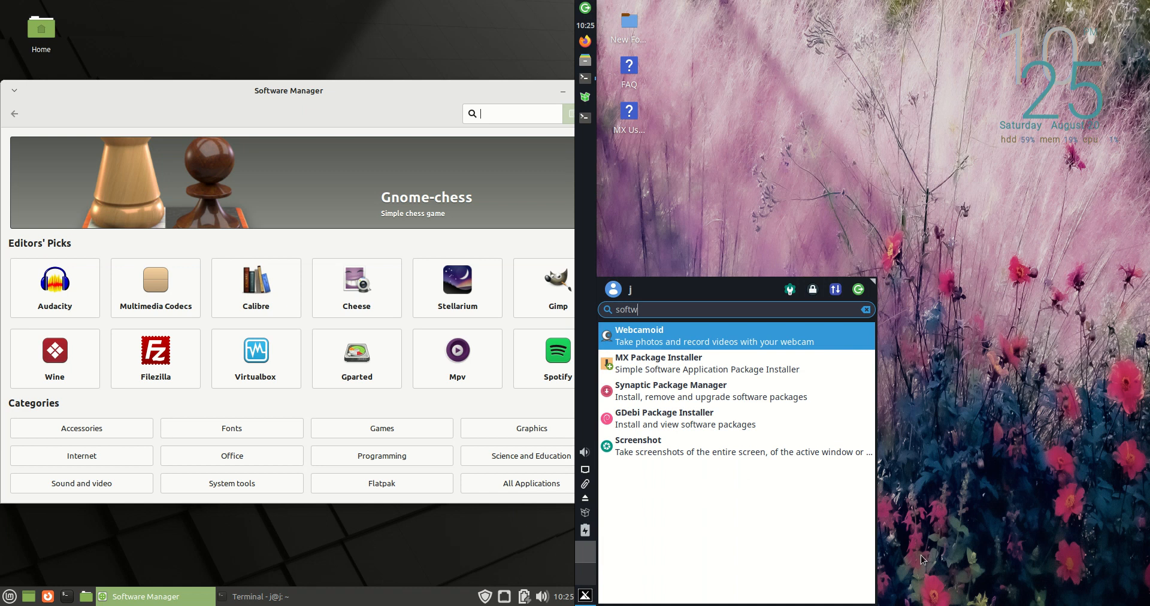
{"action": "mouse_move", "coordinate": [689, 395]}
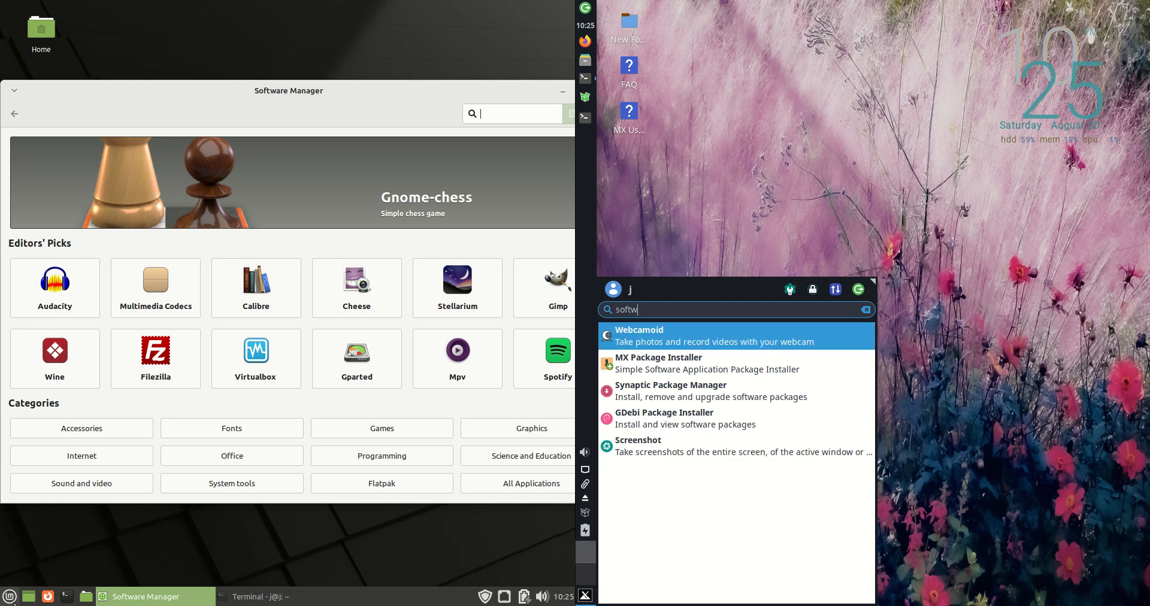
{"action": "left_click", "coordinate": [11, 597]}
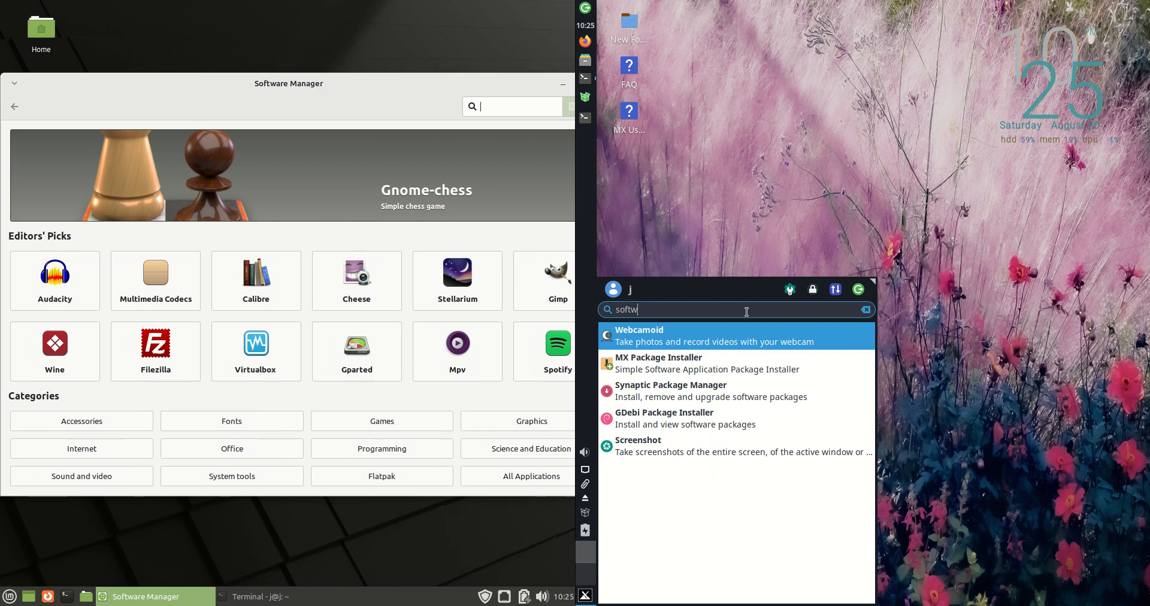
{"action": "mouse_move", "coordinate": [459, 134]}
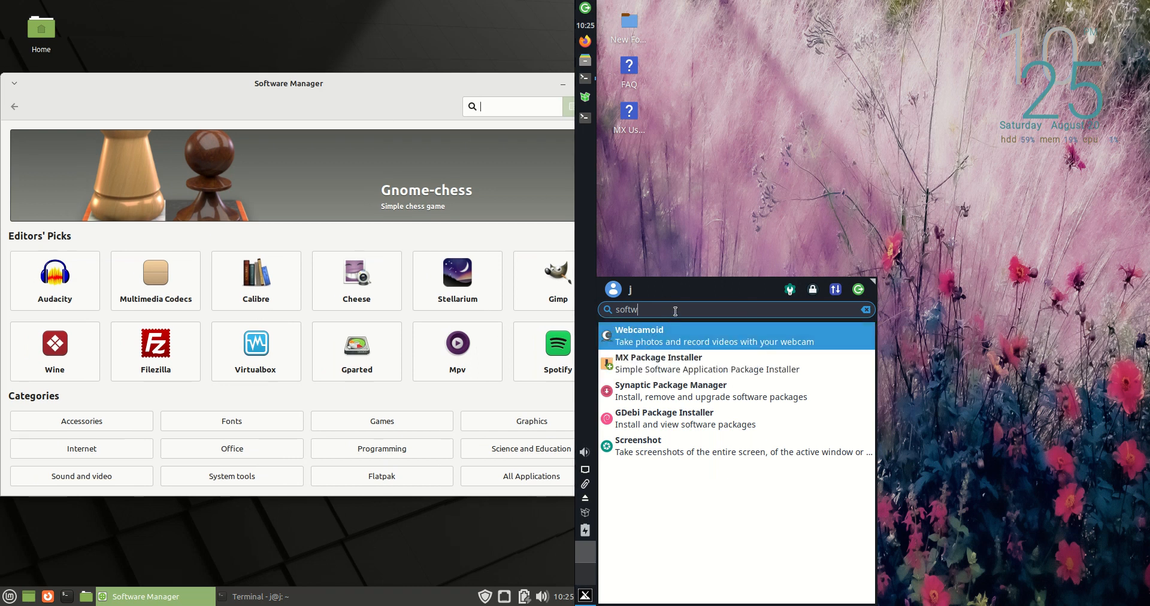
{"action": "left_click", "coordinate": [659, 363]}
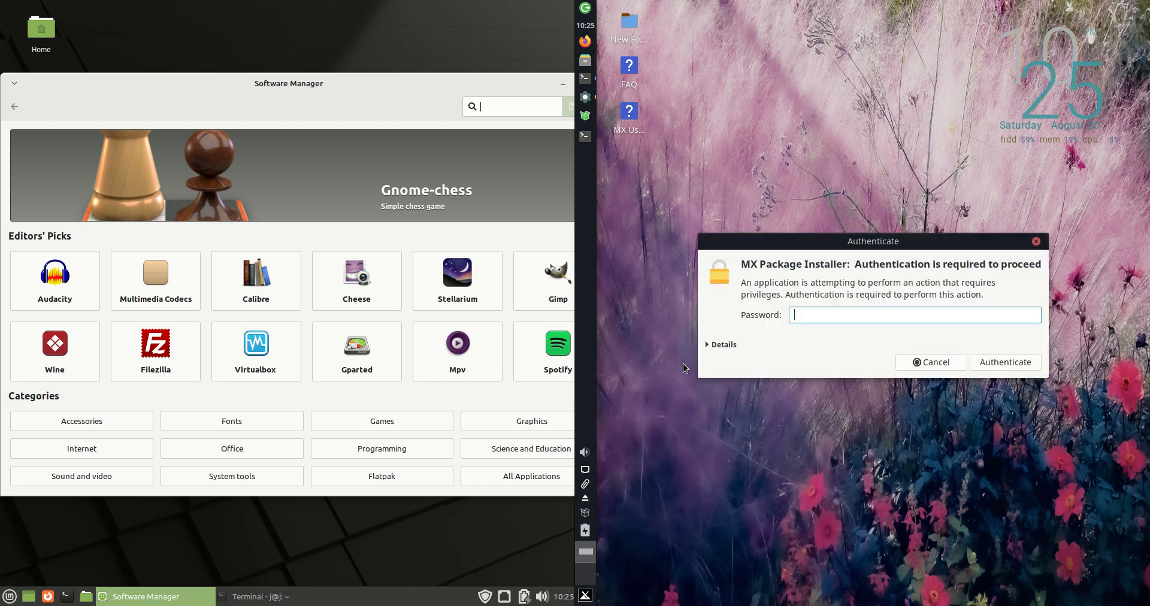
Authenticate the installer, tick Audacity under Popular Applications, and launch Synaptic Package Manager
{"action": "left_click", "coordinate": [931, 362]}
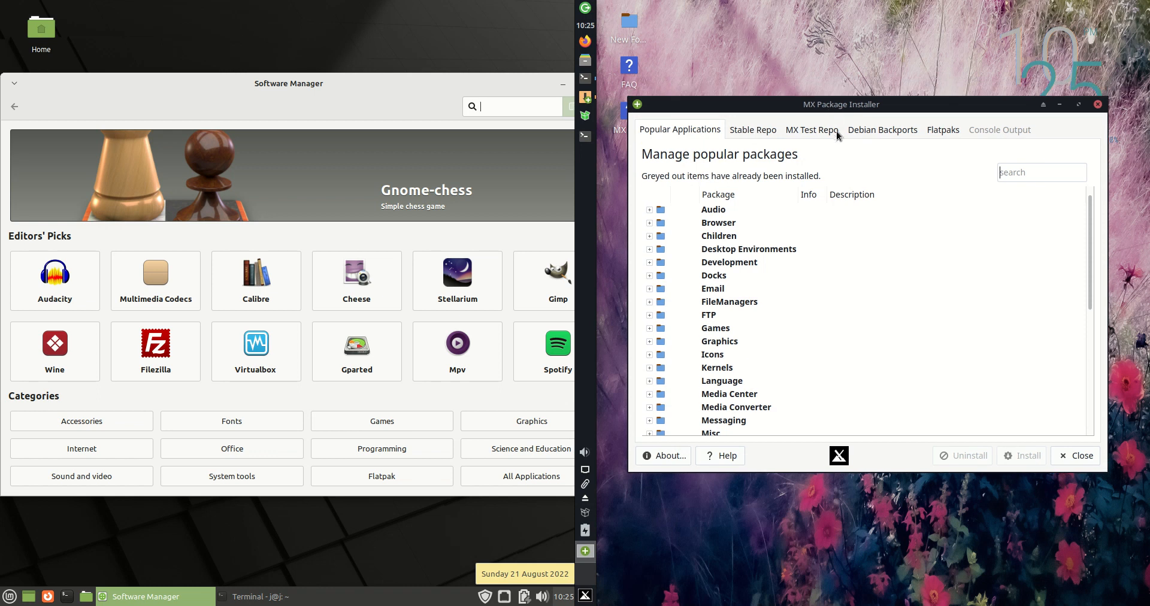
{"action": "left_click", "coordinate": [753, 129]}
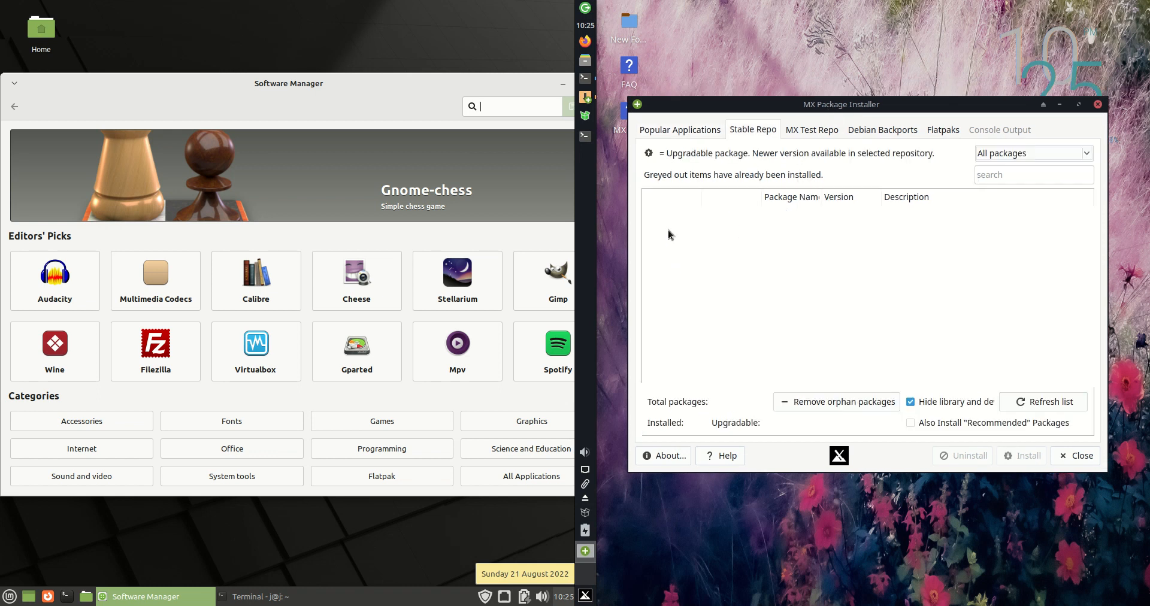
{"action": "left_click", "coordinate": [753, 129]}
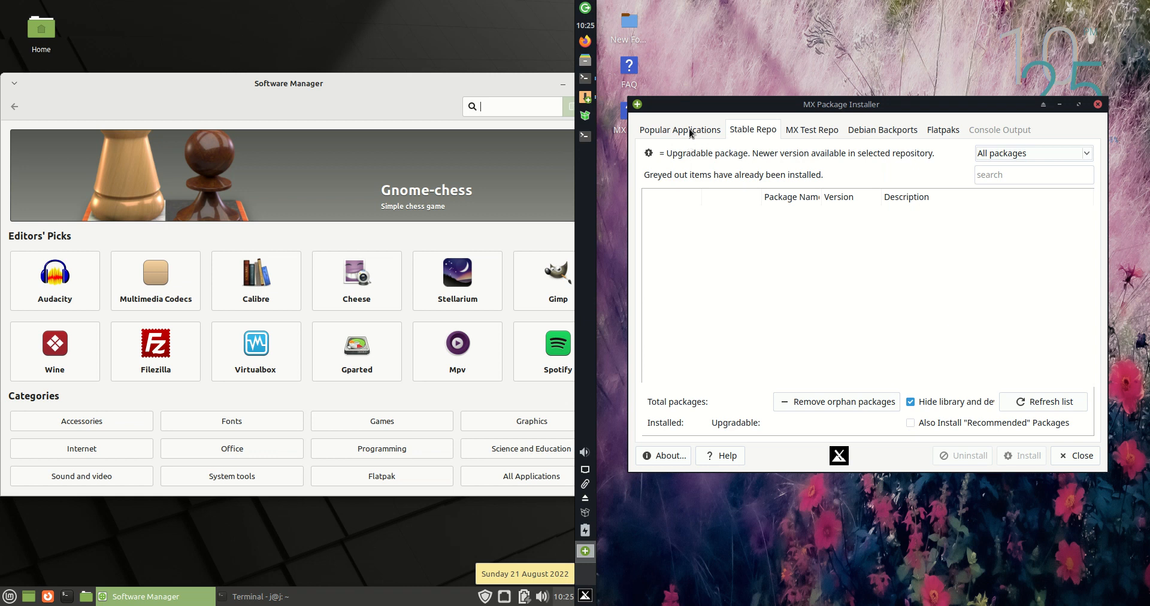
{"action": "left_click", "coordinate": [680, 129]}
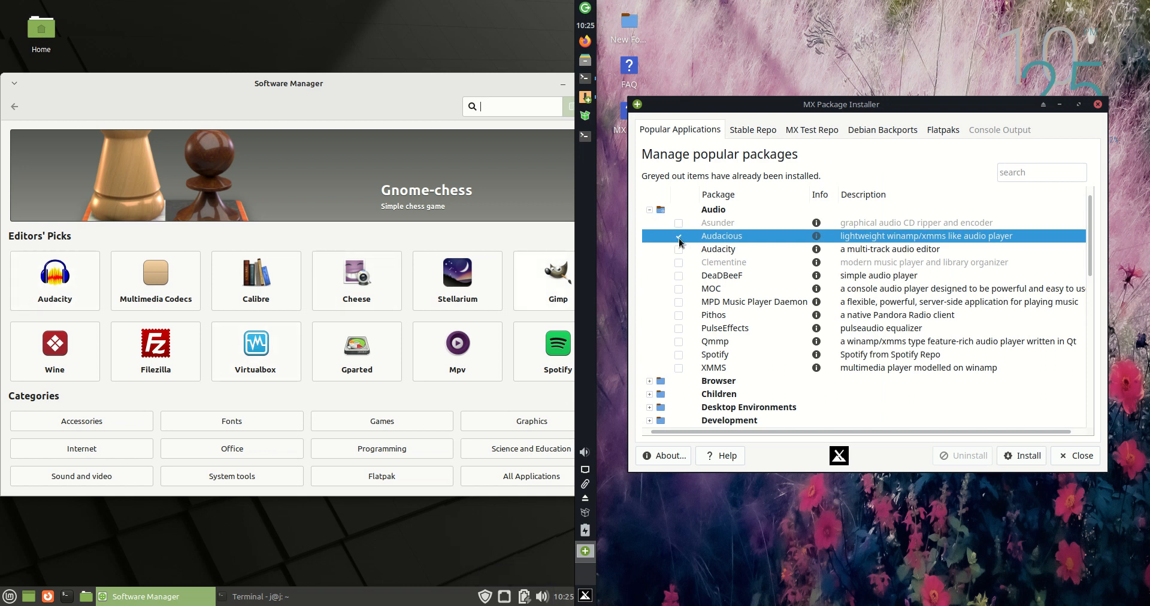
{"action": "left_click", "coordinate": [679, 249]}
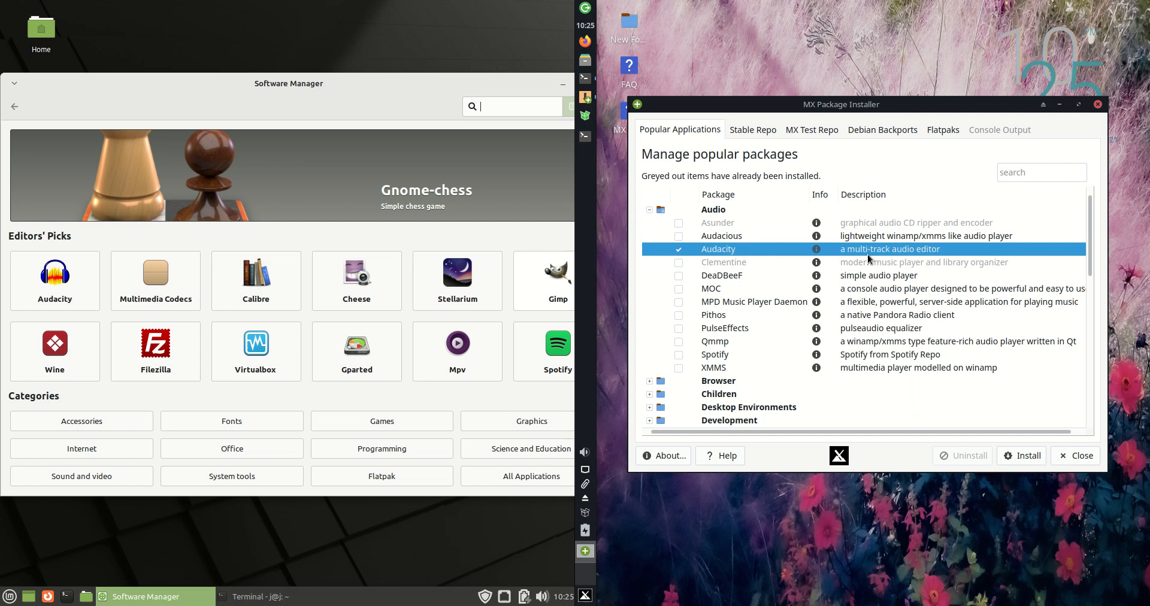
{"action": "mouse_move", "coordinate": [4, 289]}
{"action": "type", "text": "software"}
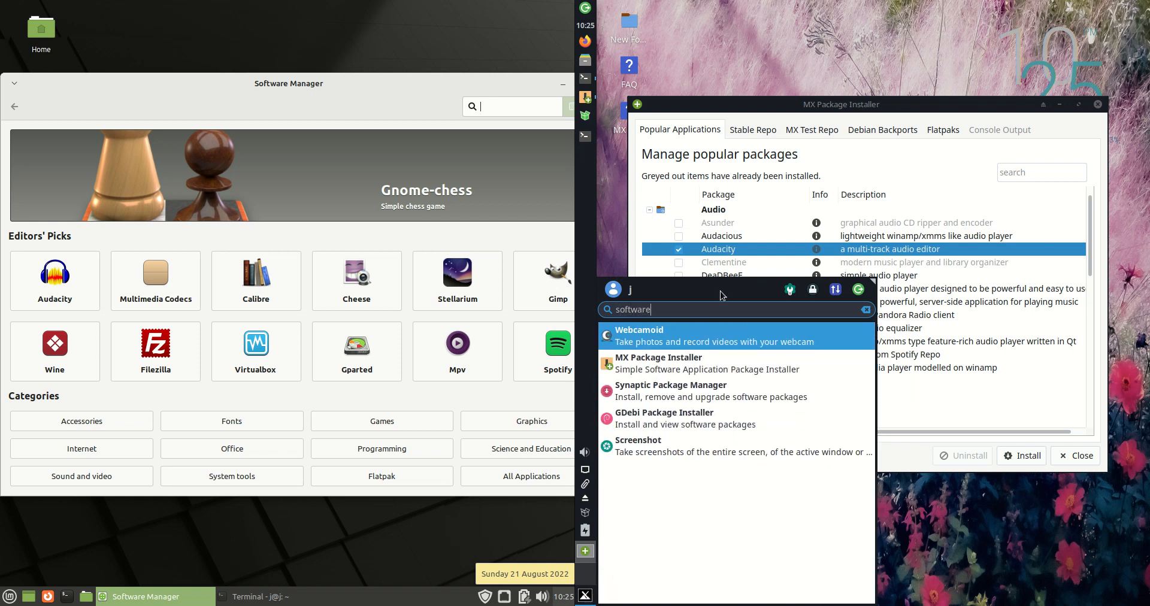
{"action": "mouse_move", "coordinate": [719, 399]}
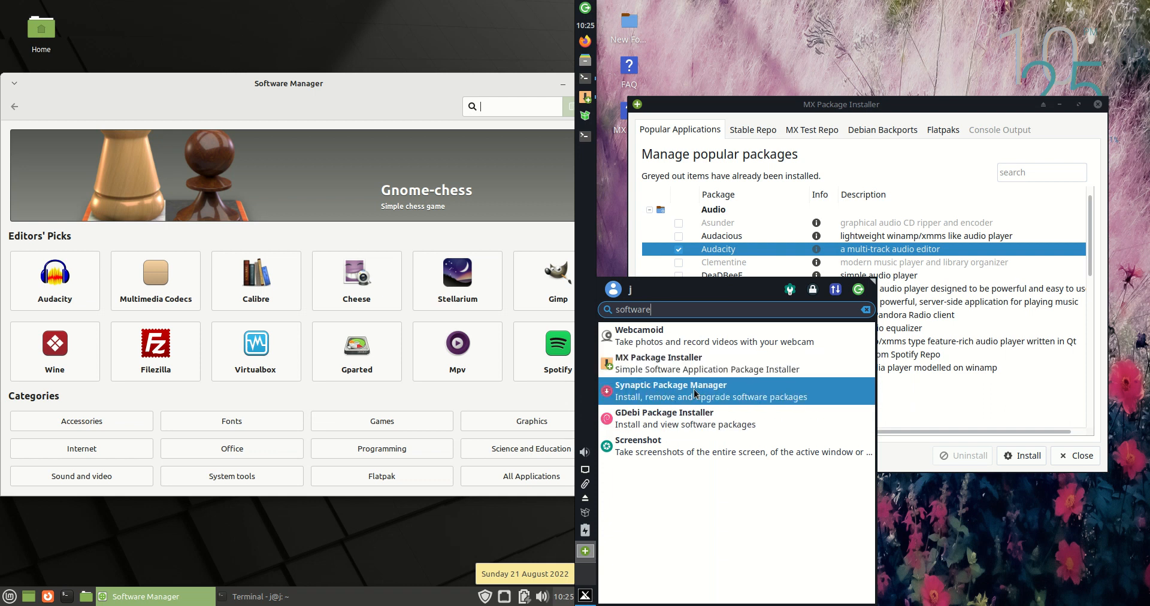
{"action": "left_click", "coordinate": [670, 391]}
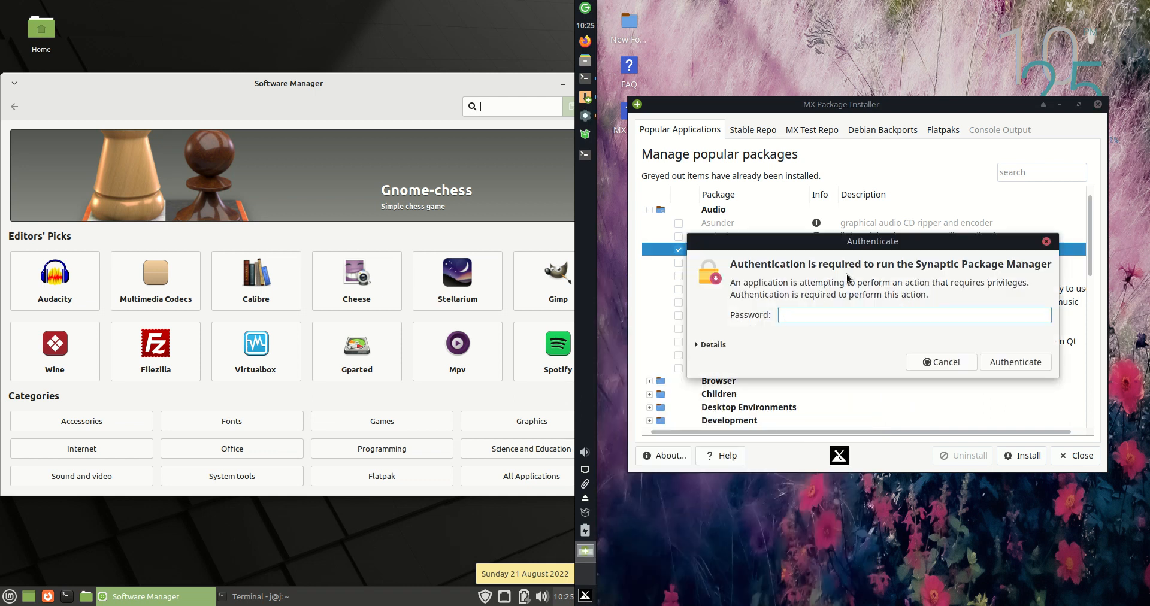
Close the package-lock error and relaunch Synaptic via a 'software' menu search with password
{"action": "left_click", "coordinate": [1016, 362]}
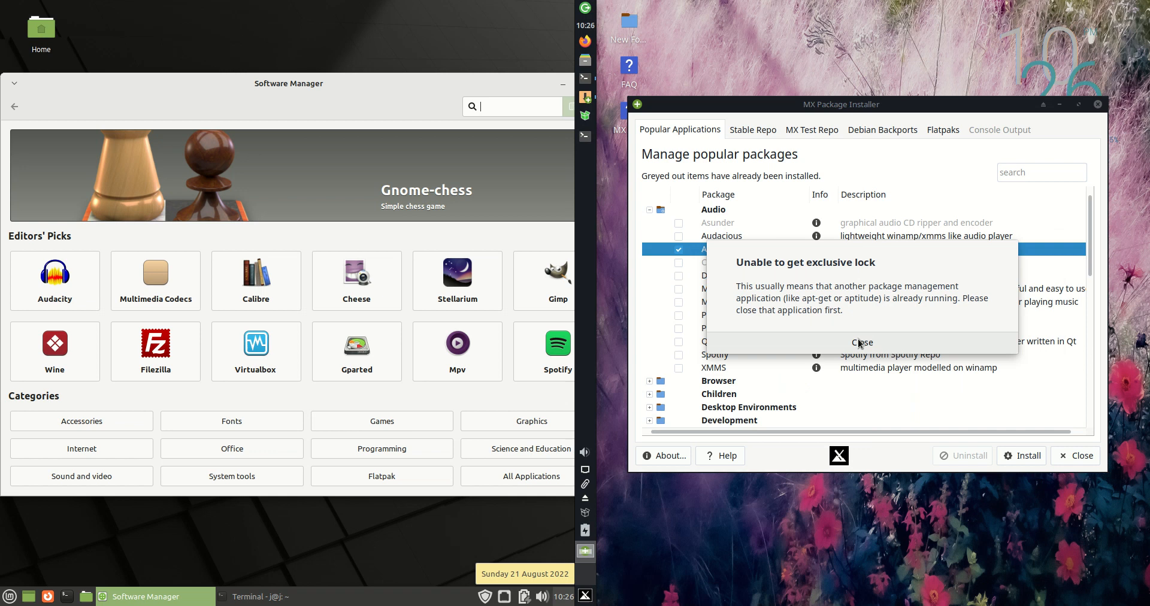
{"action": "left_click", "coordinate": [862, 343]}
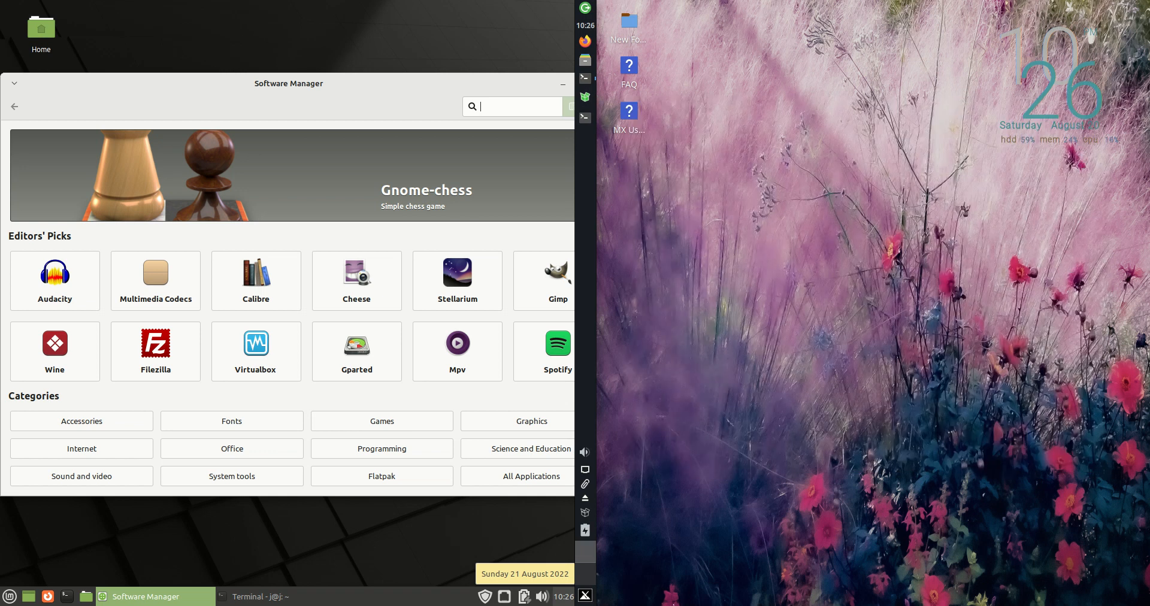
{"action": "left_click", "coordinate": [11, 597]}
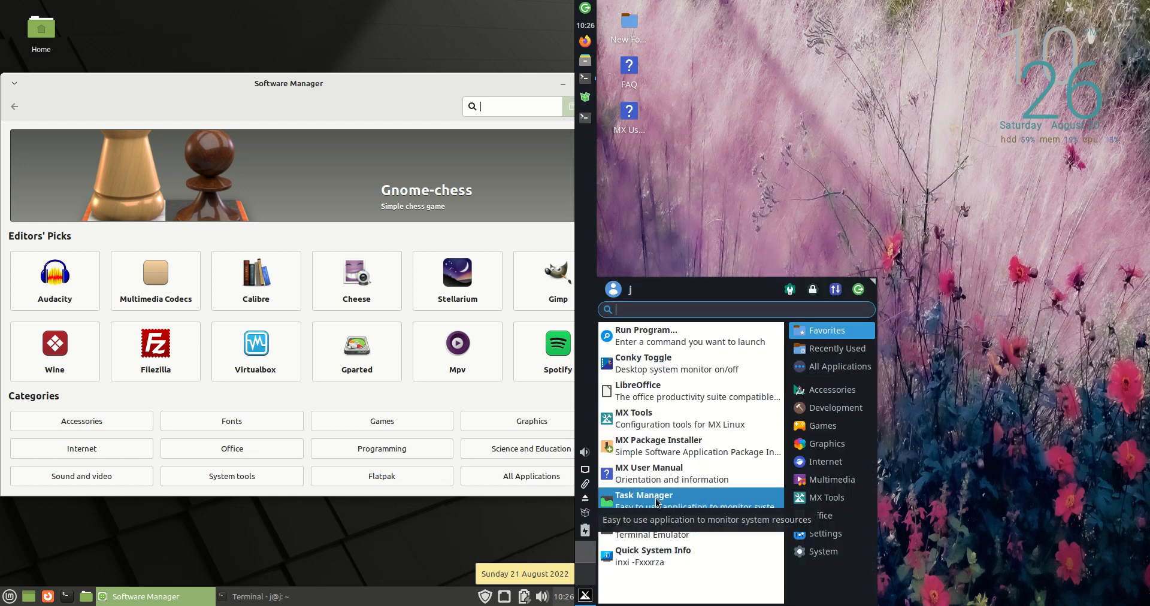
{"action": "type", "text": "software"}
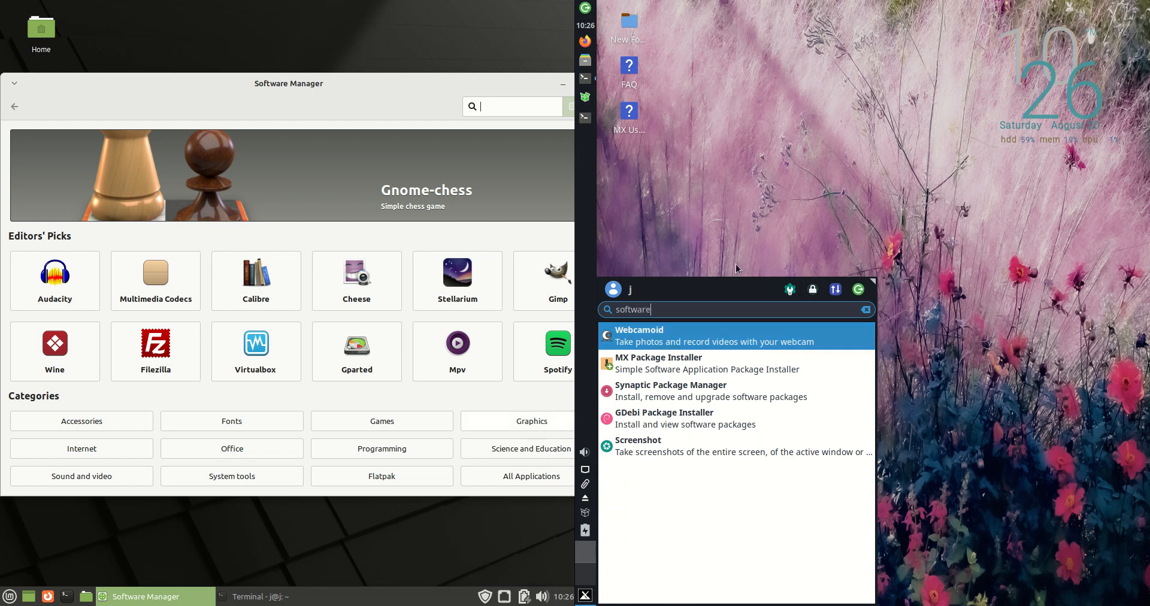
{"action": "left_click", "coordinate": [671, 390]}
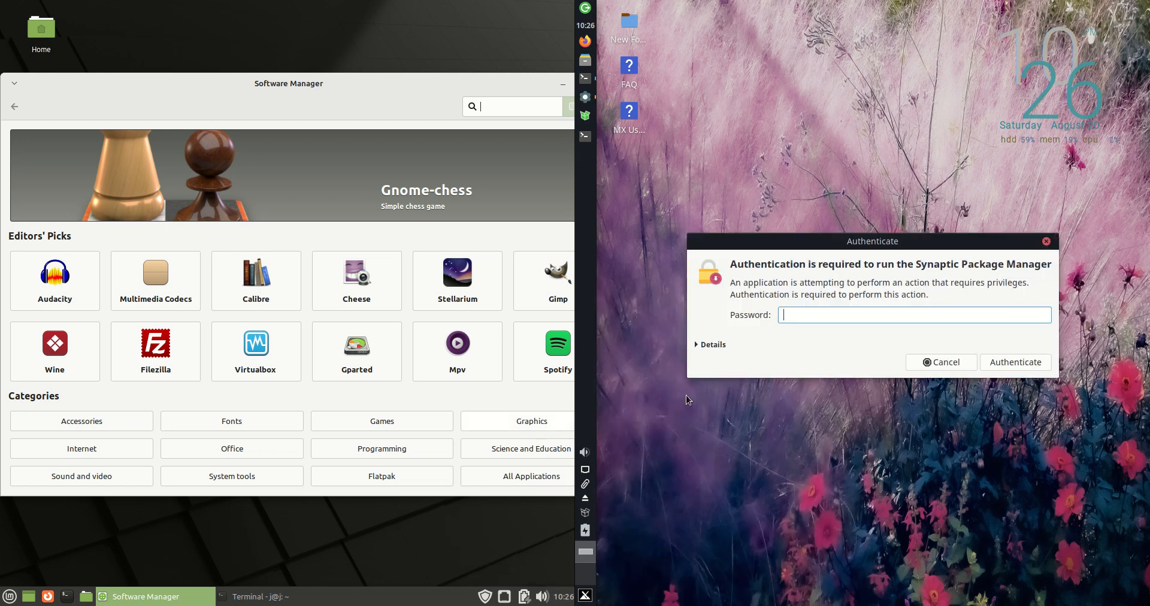
{"action": "left_click", "coordinate": [941, 362]}
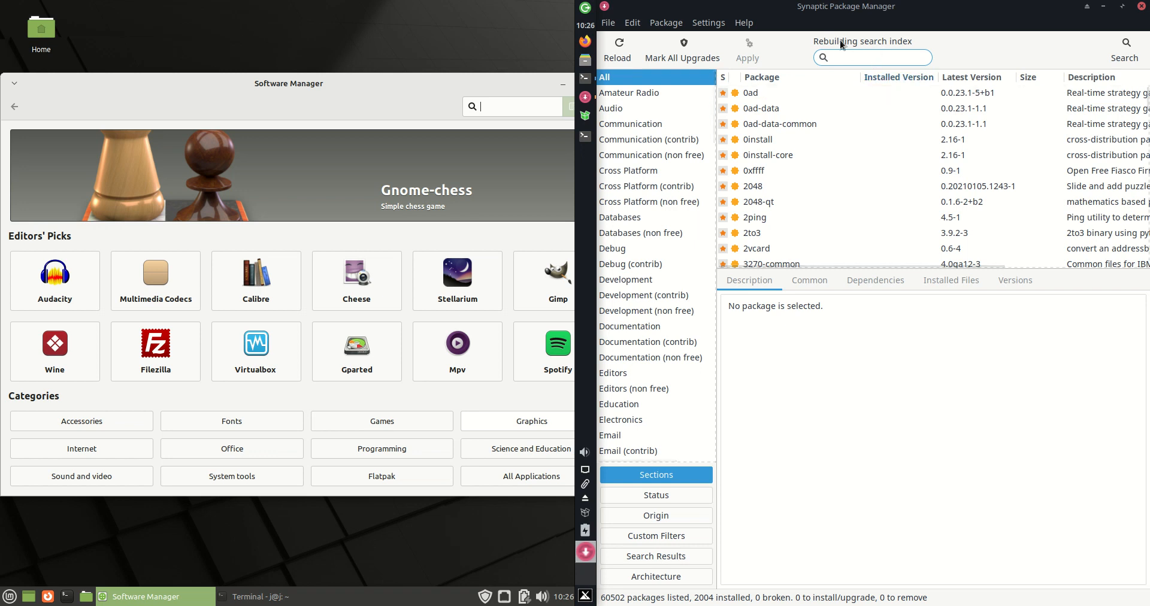
{"action": "mouse_move", "coordinate": [906, 22]}
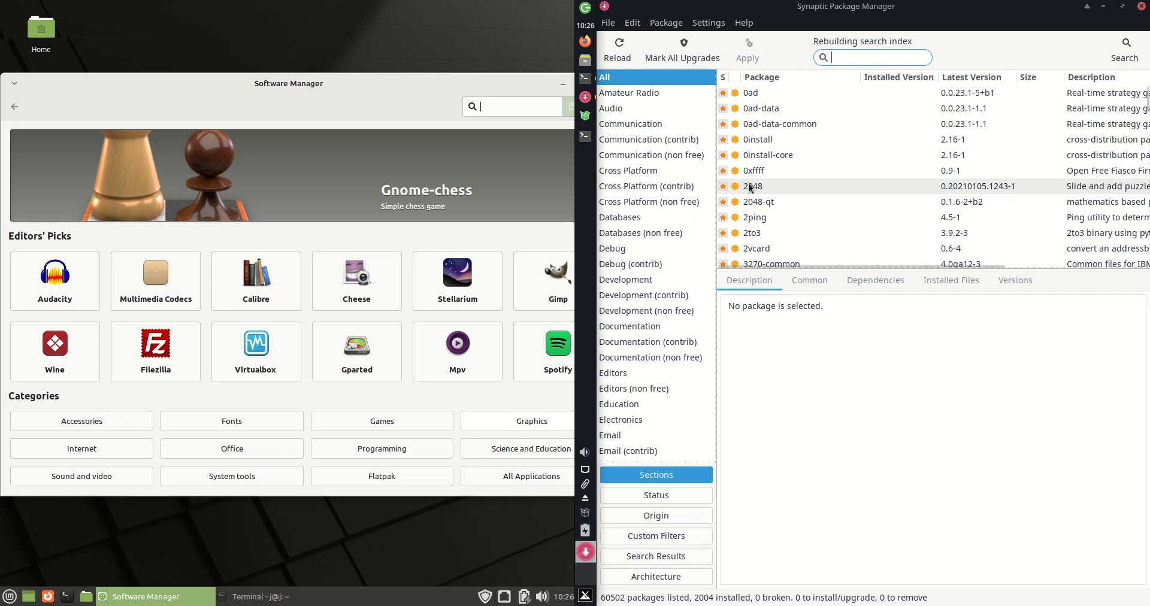
Click in the loaded Synaptic package list window
{"action": "left_click", "coordinate": [753, 187]}
{"action": "type", "text": "softwa"}
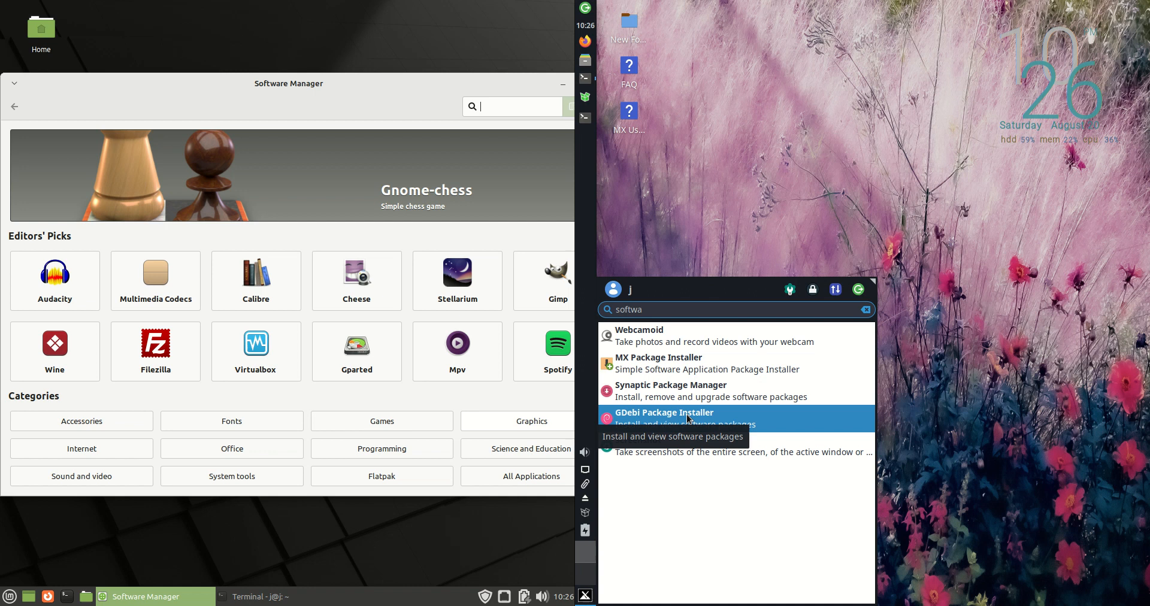
Launch GDebi with the password, browse System apps in the menu, and lower its window
{"action": "left_click", "coordinate": [663, 412]}
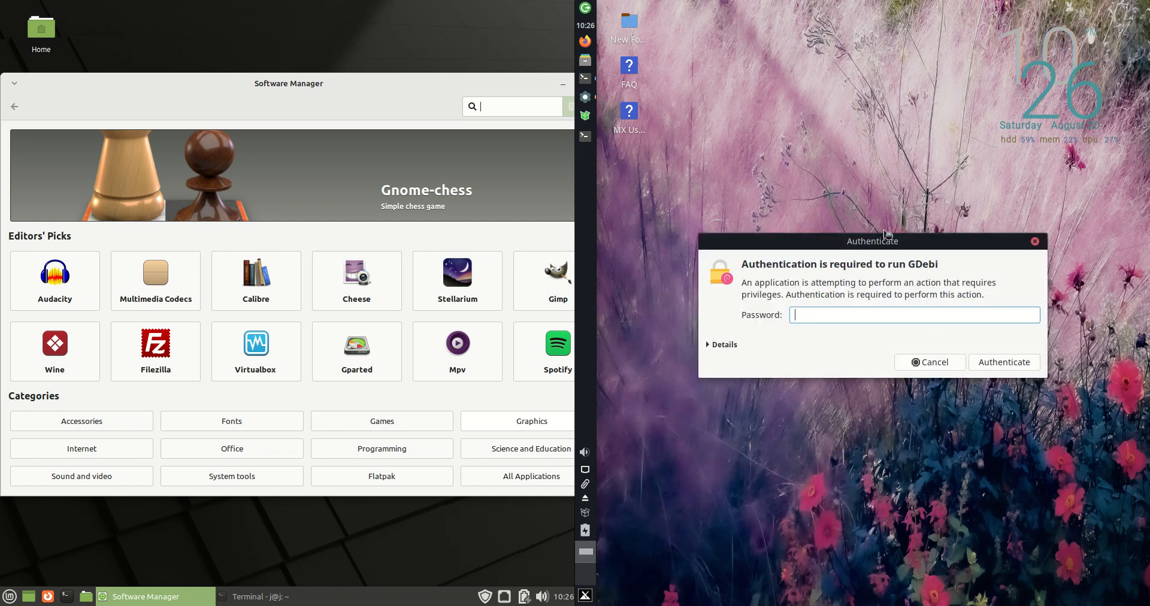
{"action": "left_click", "coordinate": [1004, 361]}
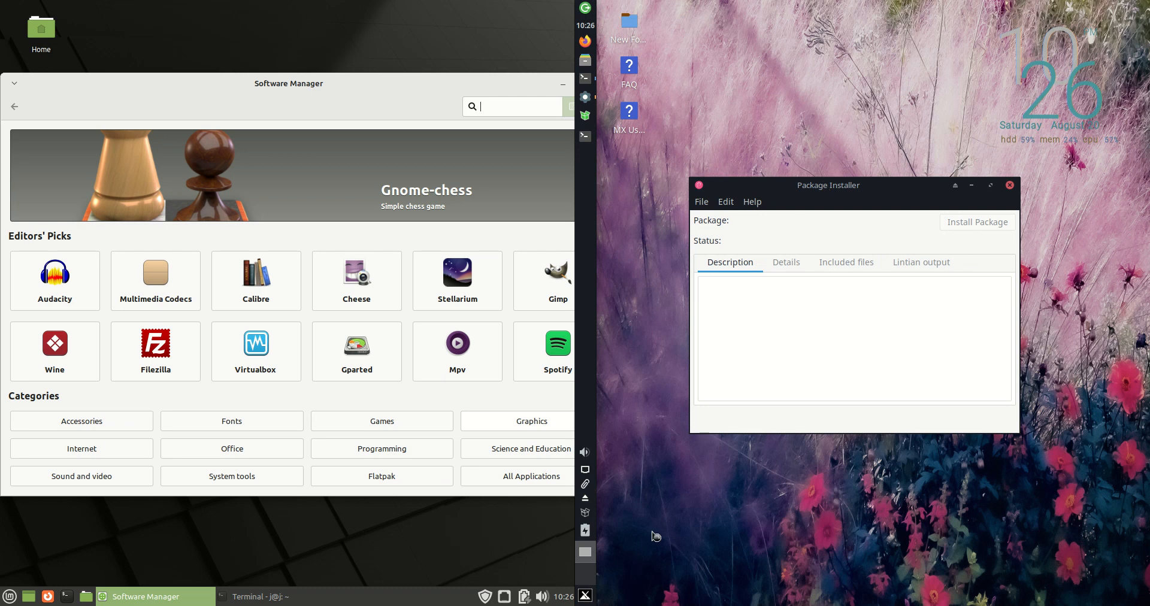
{"action": "left_click", "coordinate": [11, 598]}
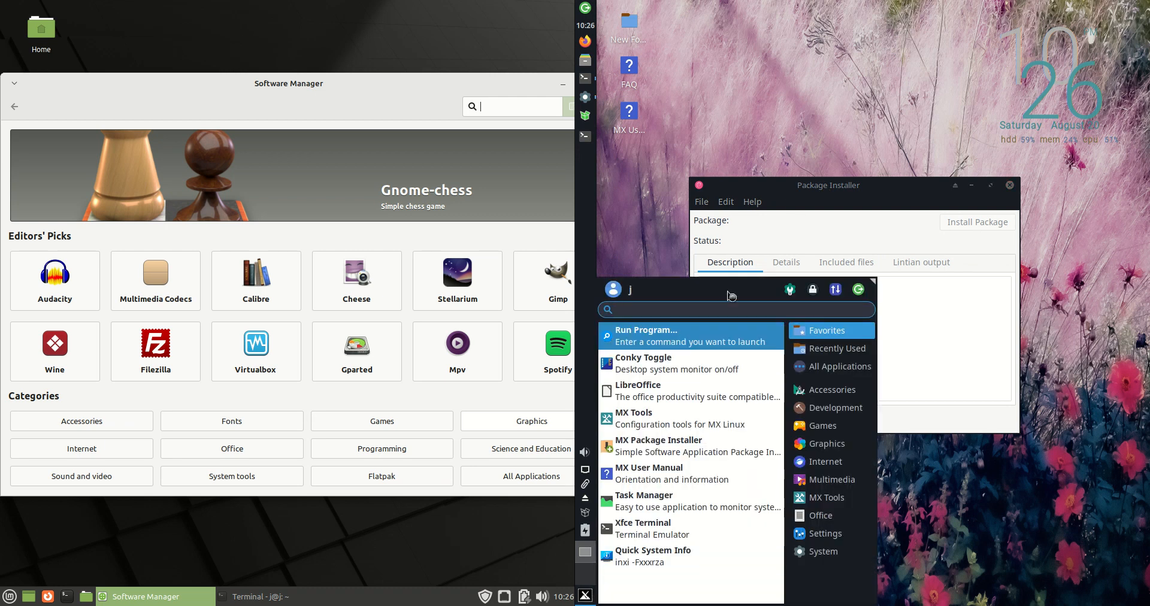
{"action": "left_click", "coordinate": [824, 551]}
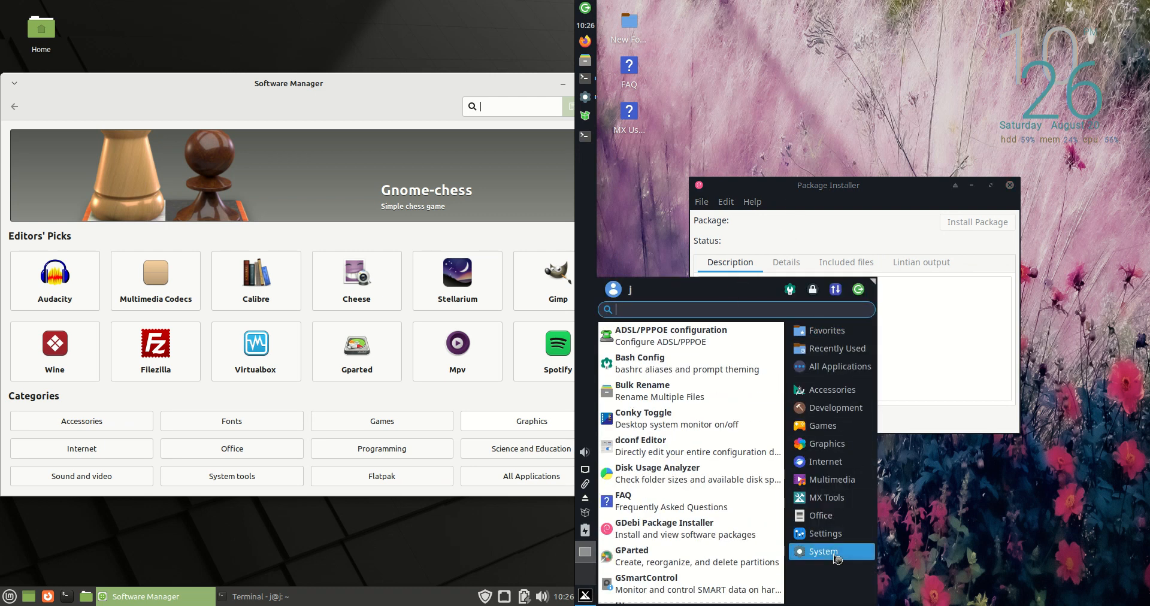
{"action": "scroll", "scroll_direction": "down", "scroll_amount": 3}
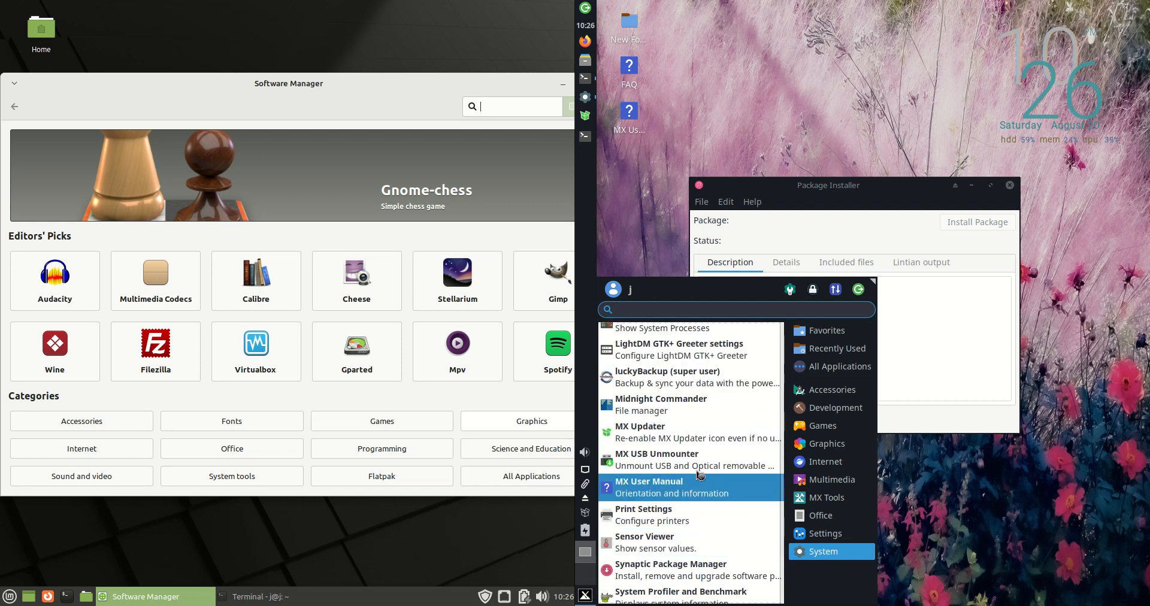
{"action": "mouse_move", "coordinate": [727, 443]}
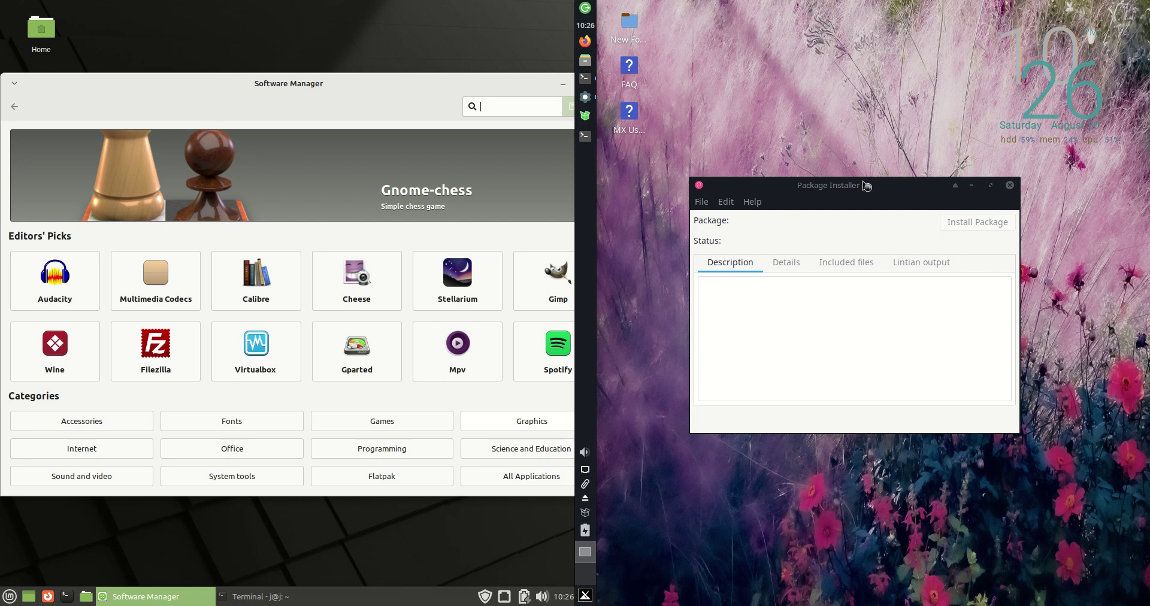
{"action": "left_click_drag", "start_coordinate": [829, 185], "coordinate": [854, 232]}
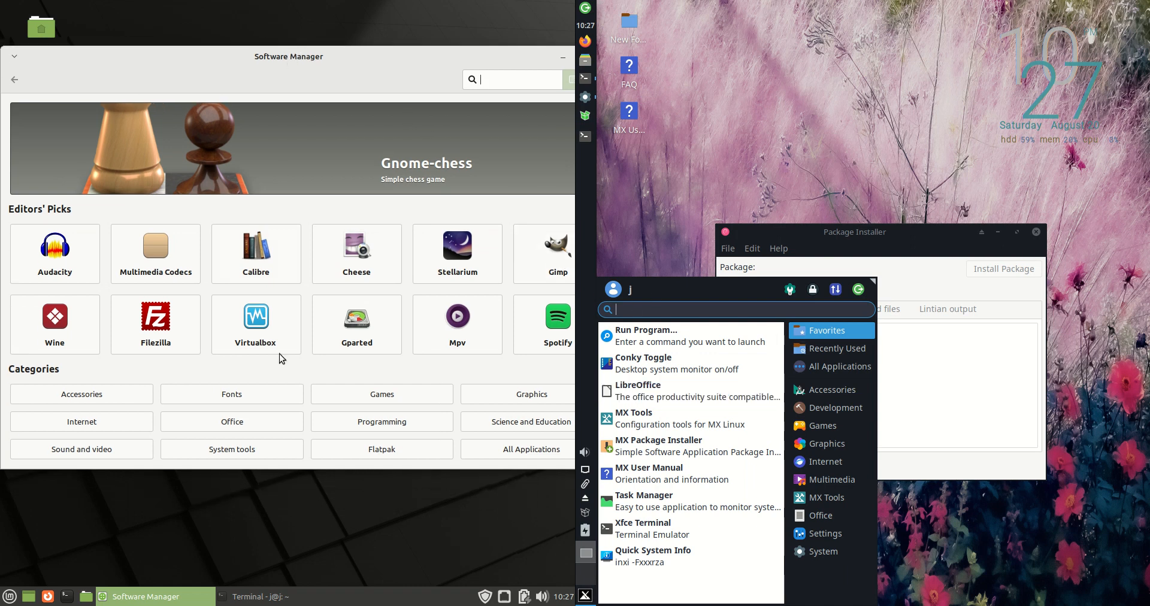
Open Audacity from Editors' Picks and scroll through its description and screenshot
{"action": "left_click", "coordinate": [54, 247]}
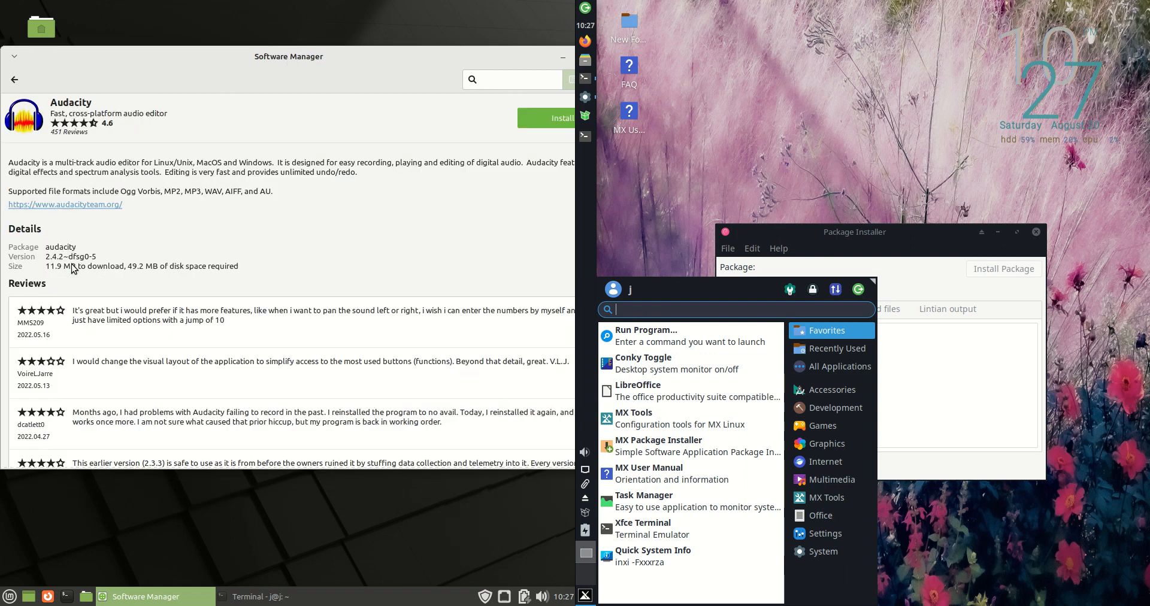
{"action": "scroll", "scroll_direction": "down", "scroll_amount": 3}
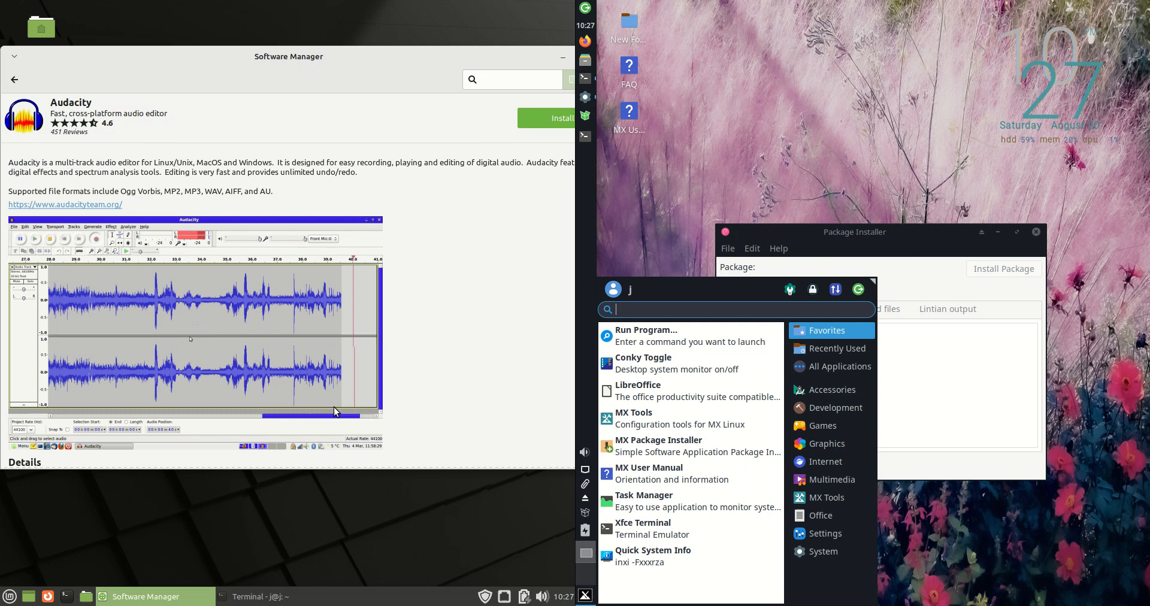
{"action": "mouse_move", "coordinate": [381, 37]}
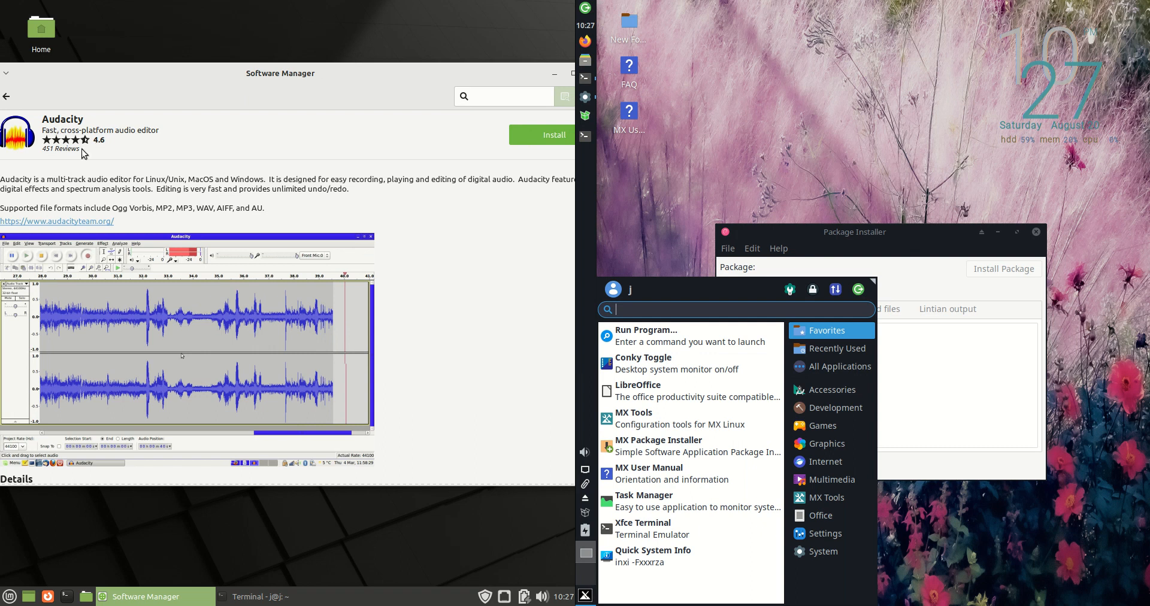
{"action": "mouse_move", "coordinate": [905, 488]}
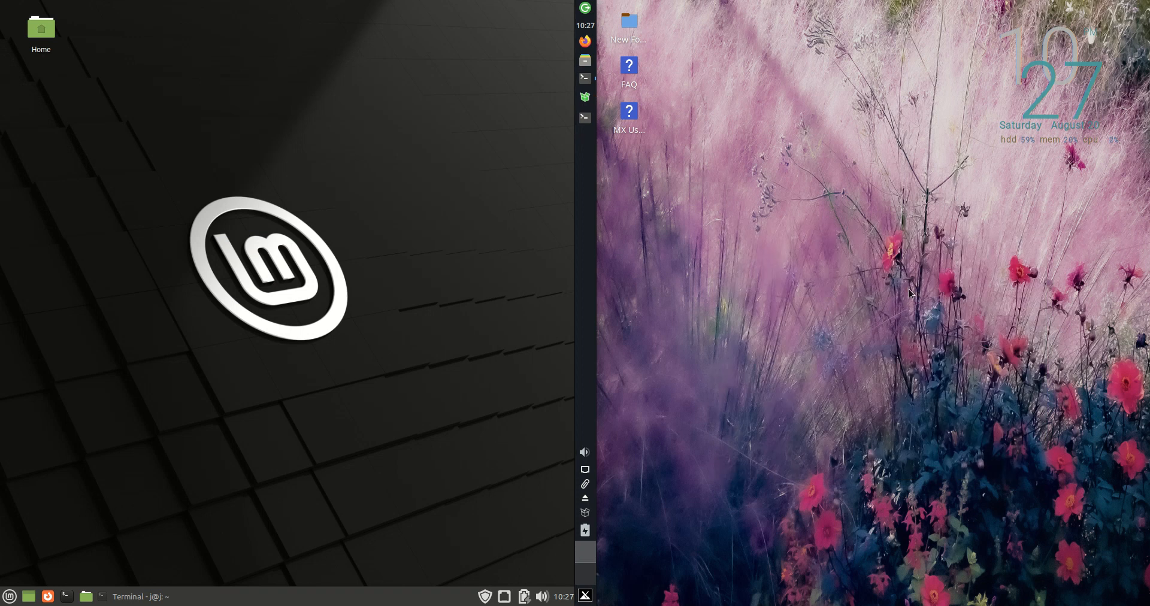
{"action": "mouse_move", "coordinate": [797, 270]}
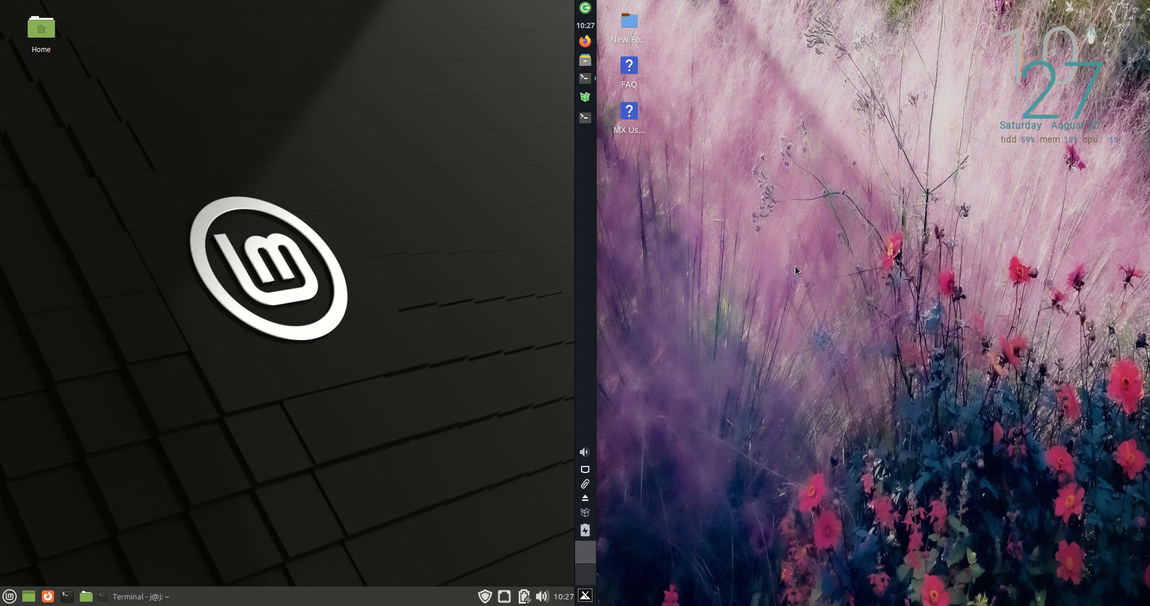
{"action": "mouse_move", "coordinate": [668, 184]}
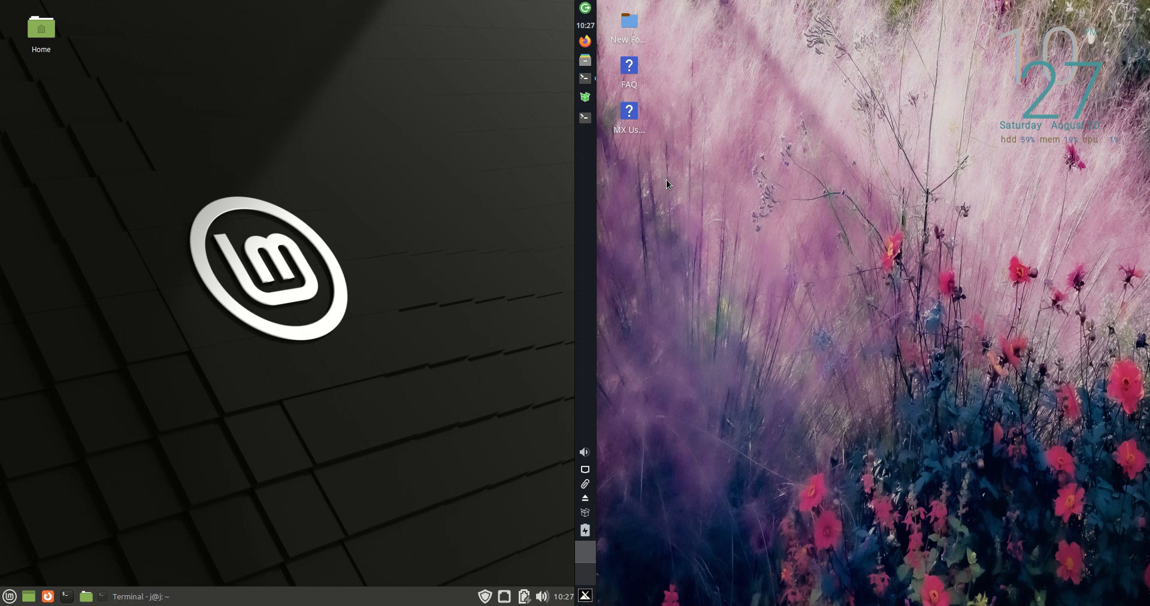
{"action": "mouse_move", "coordinate": [1104, 118]}
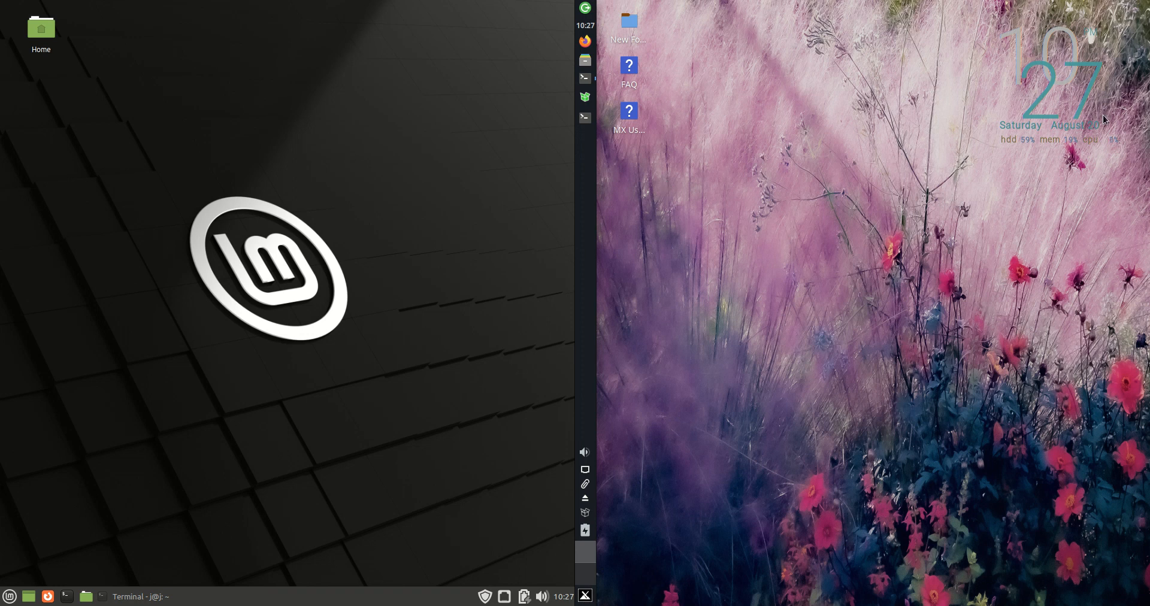